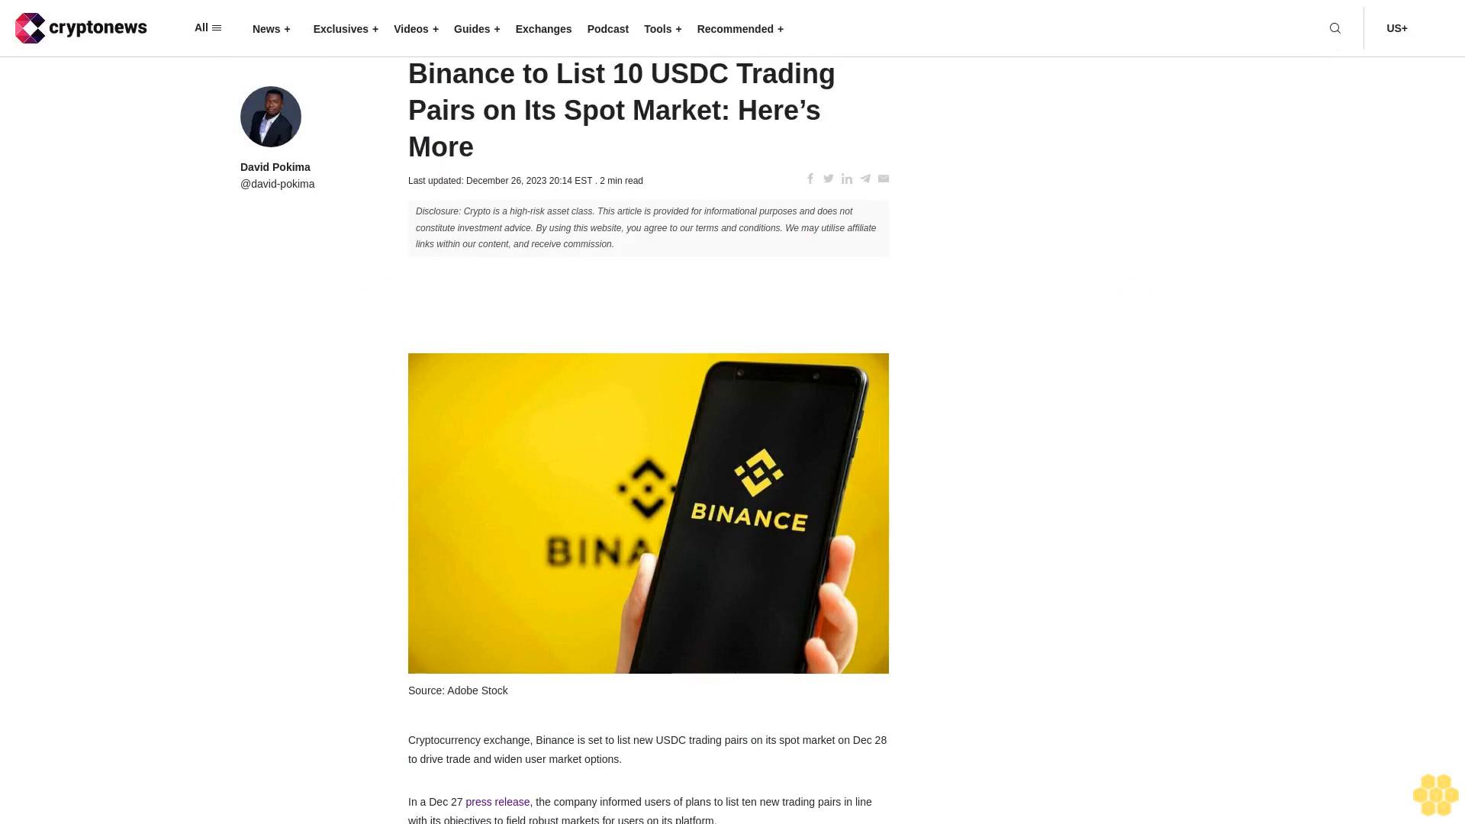
{"action": "scroll", "scroll_direction": "down", "scroll_amount": 3}
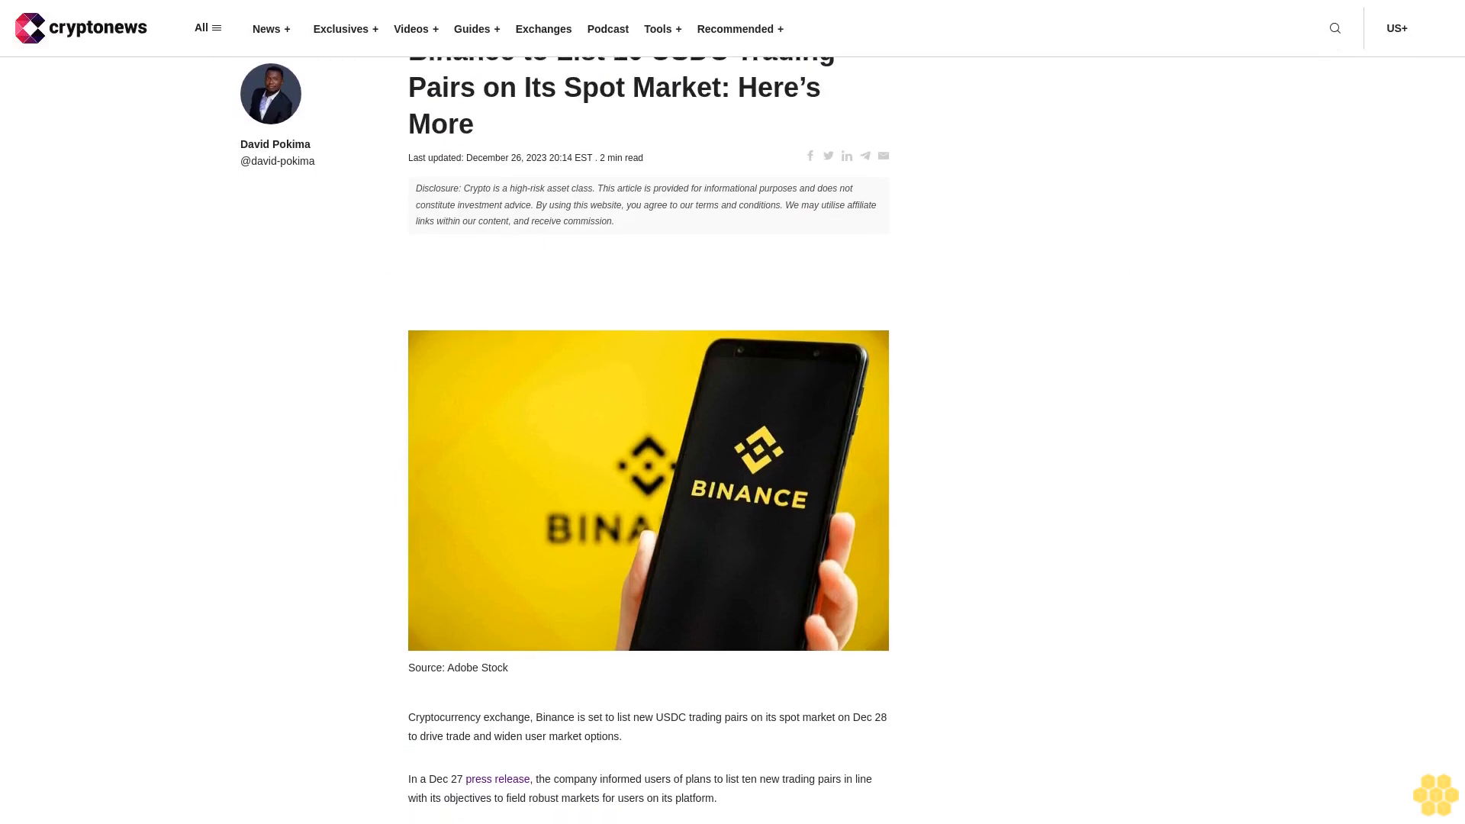
{"action": "scroll", "scroll_direction": "down", "scroll_amount": 3}
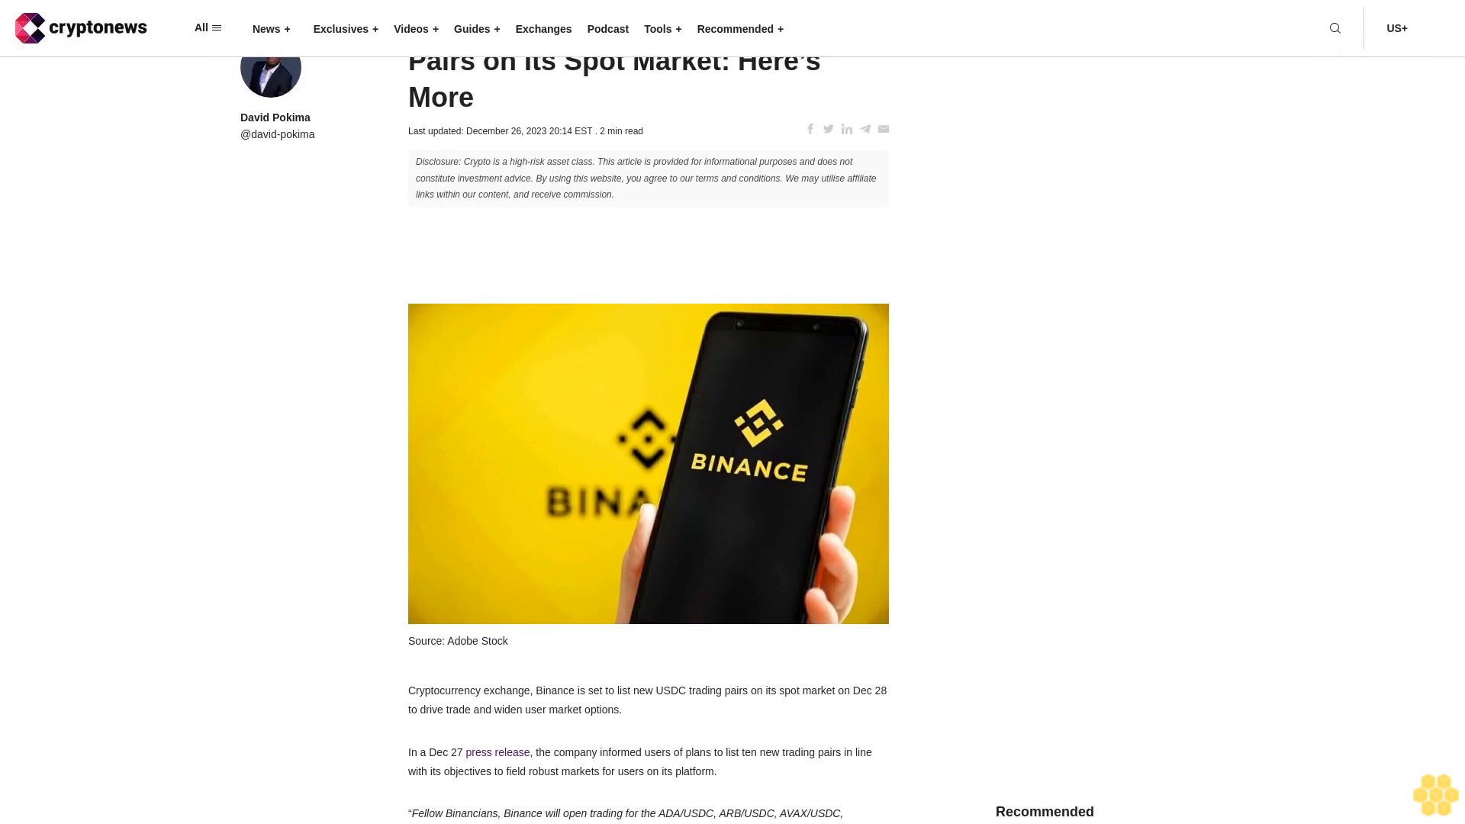
{"action": "scroll", "scroll_direction": "down", "scroll_amount": 3}
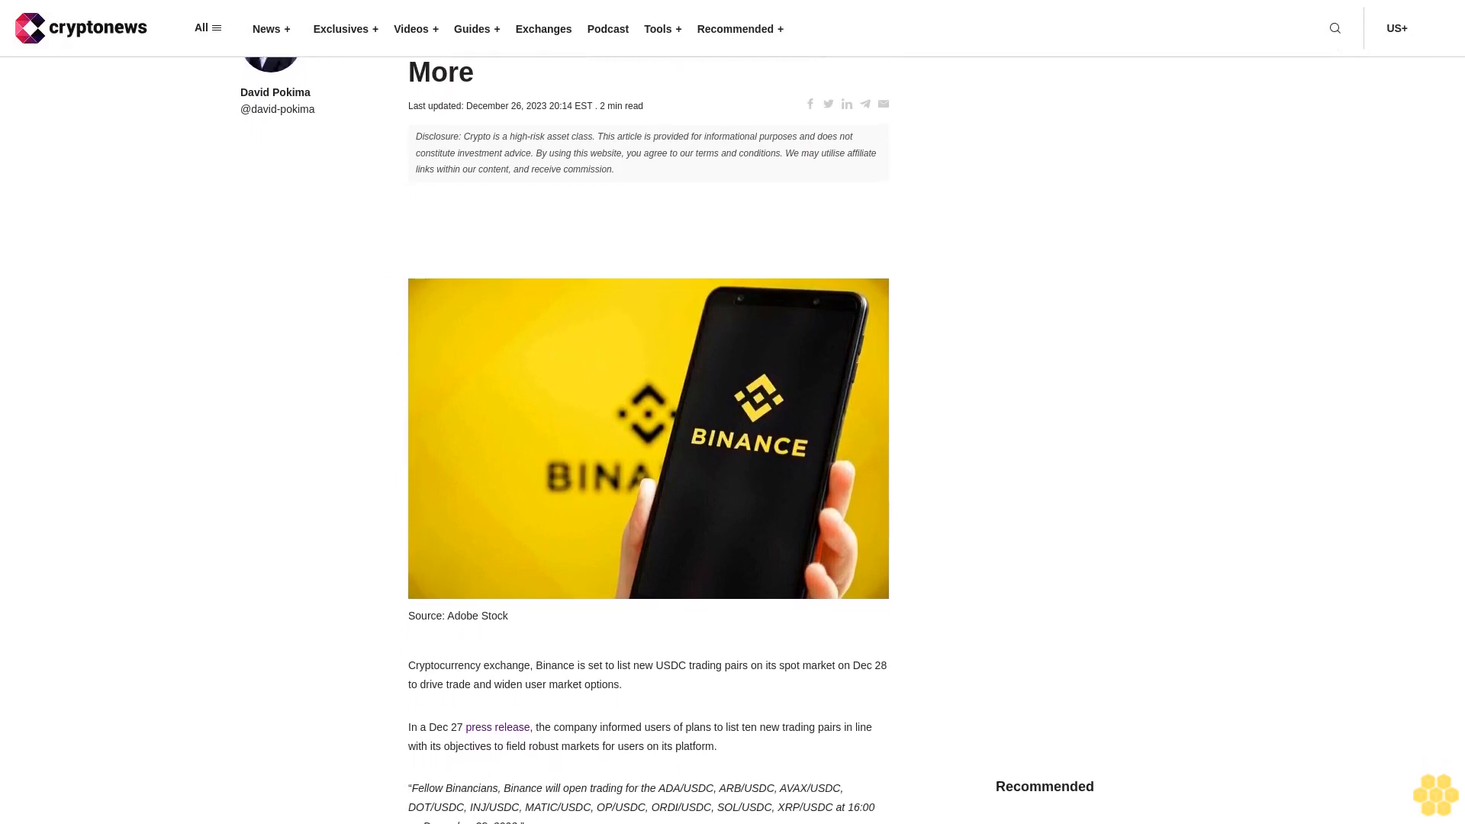
{"action": "scroll", "scroll_direction": "down", "scroll_amount": 3}
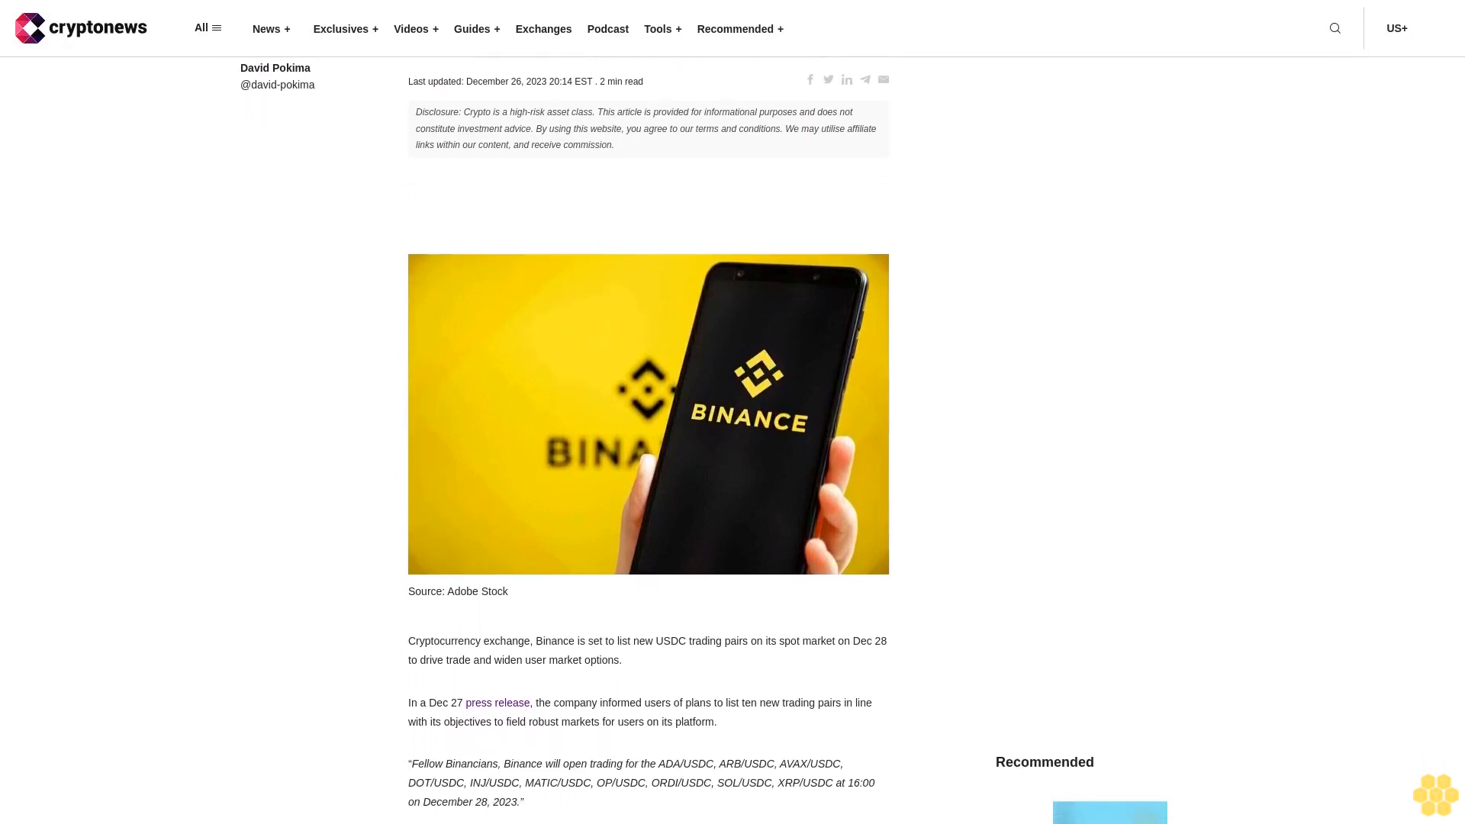
{"action": "scroll", "scroll_direction": "down", "scroll_amount": 3}
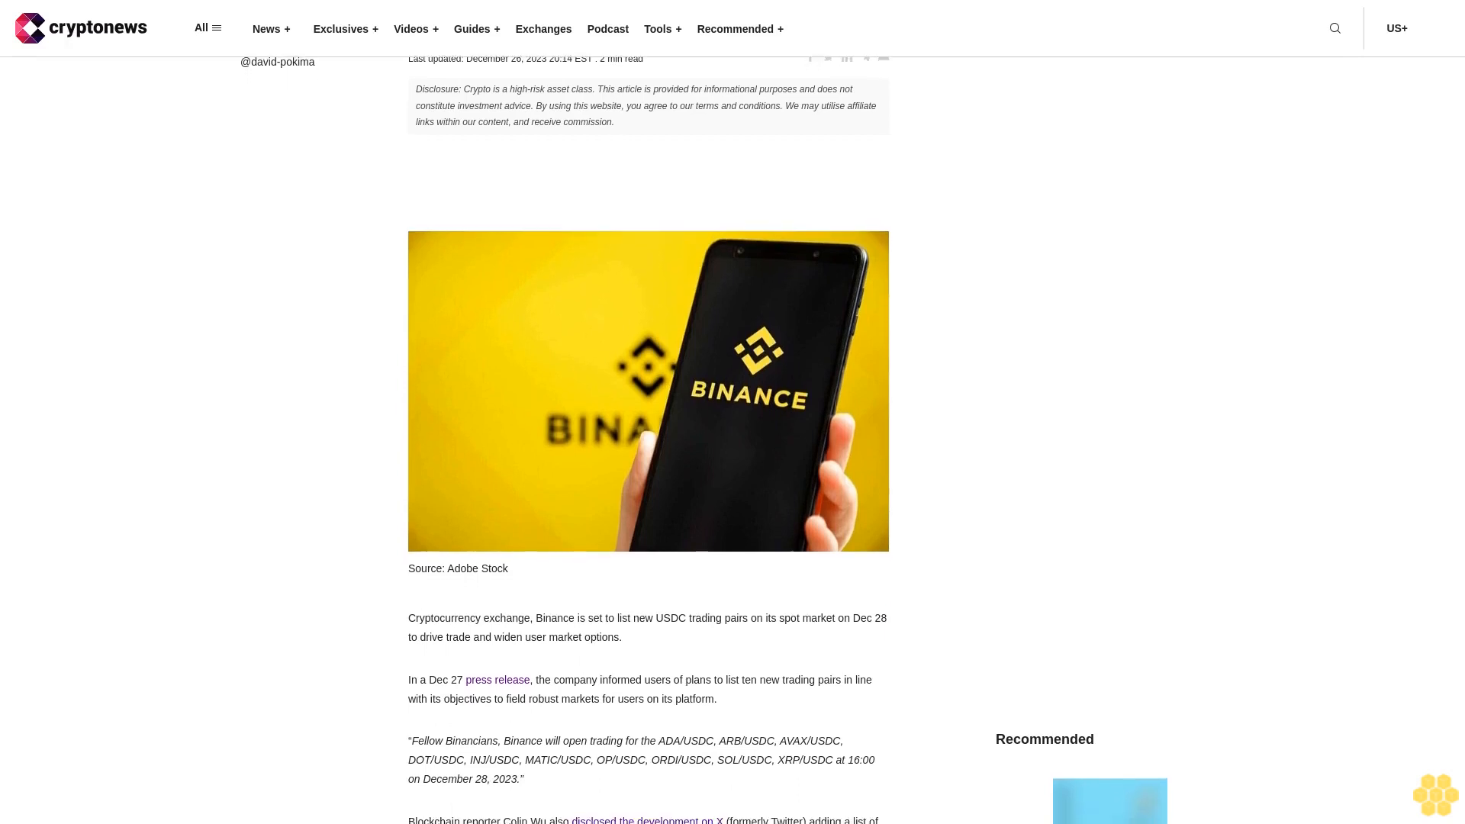
{"action": "scroll", "scroll_direction": "down", "scroll_amount": 3}
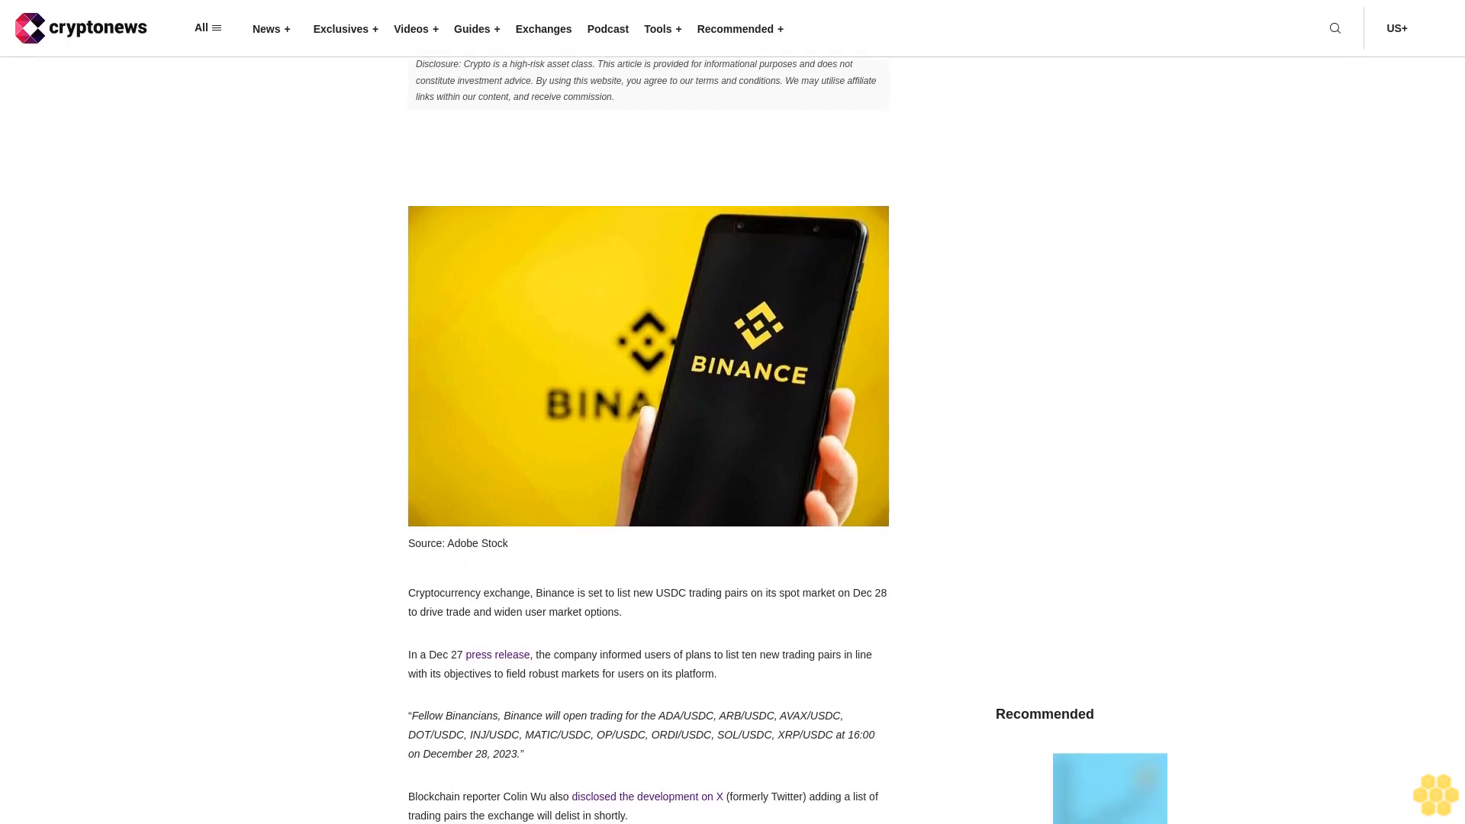
{"action": "scroll", "scroll_direction": "down", "scroll_amount": 3}
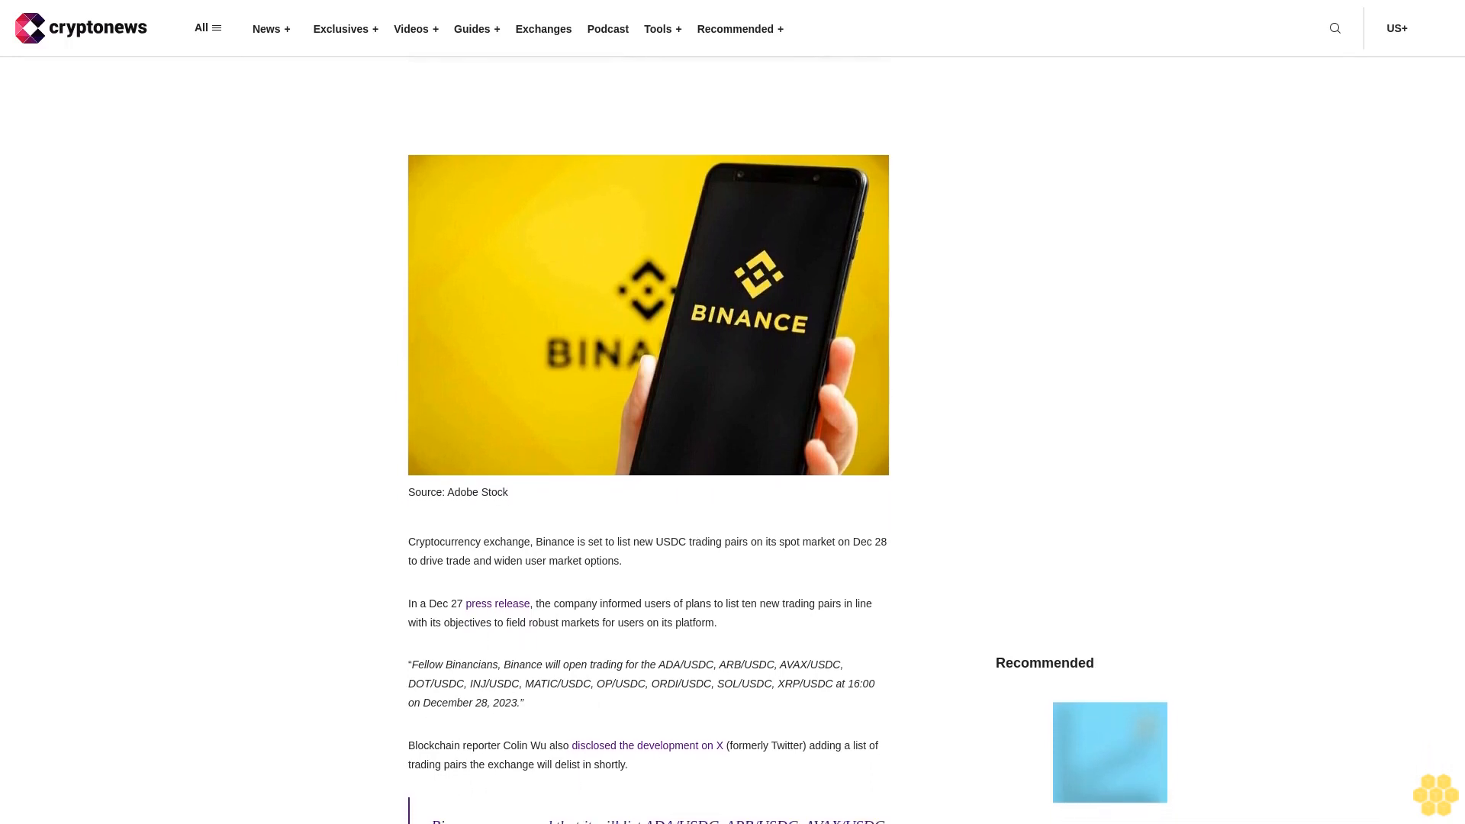
{"action": "scroll", "scroll_direction": "down", "scroll_amount": 3}
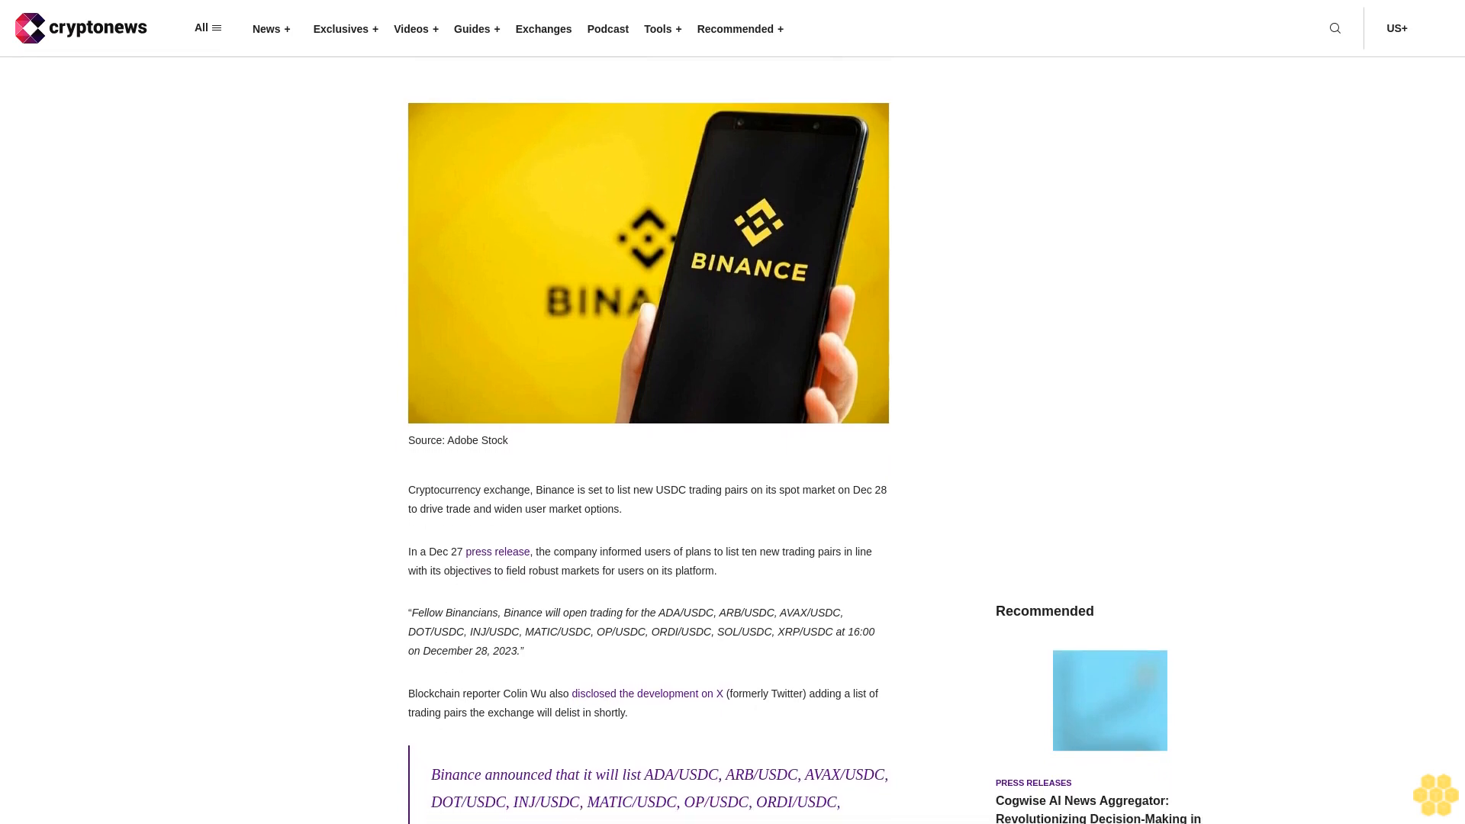
{"action": "scroll", "scroll_direction": "down", "scroll_amount": 3}
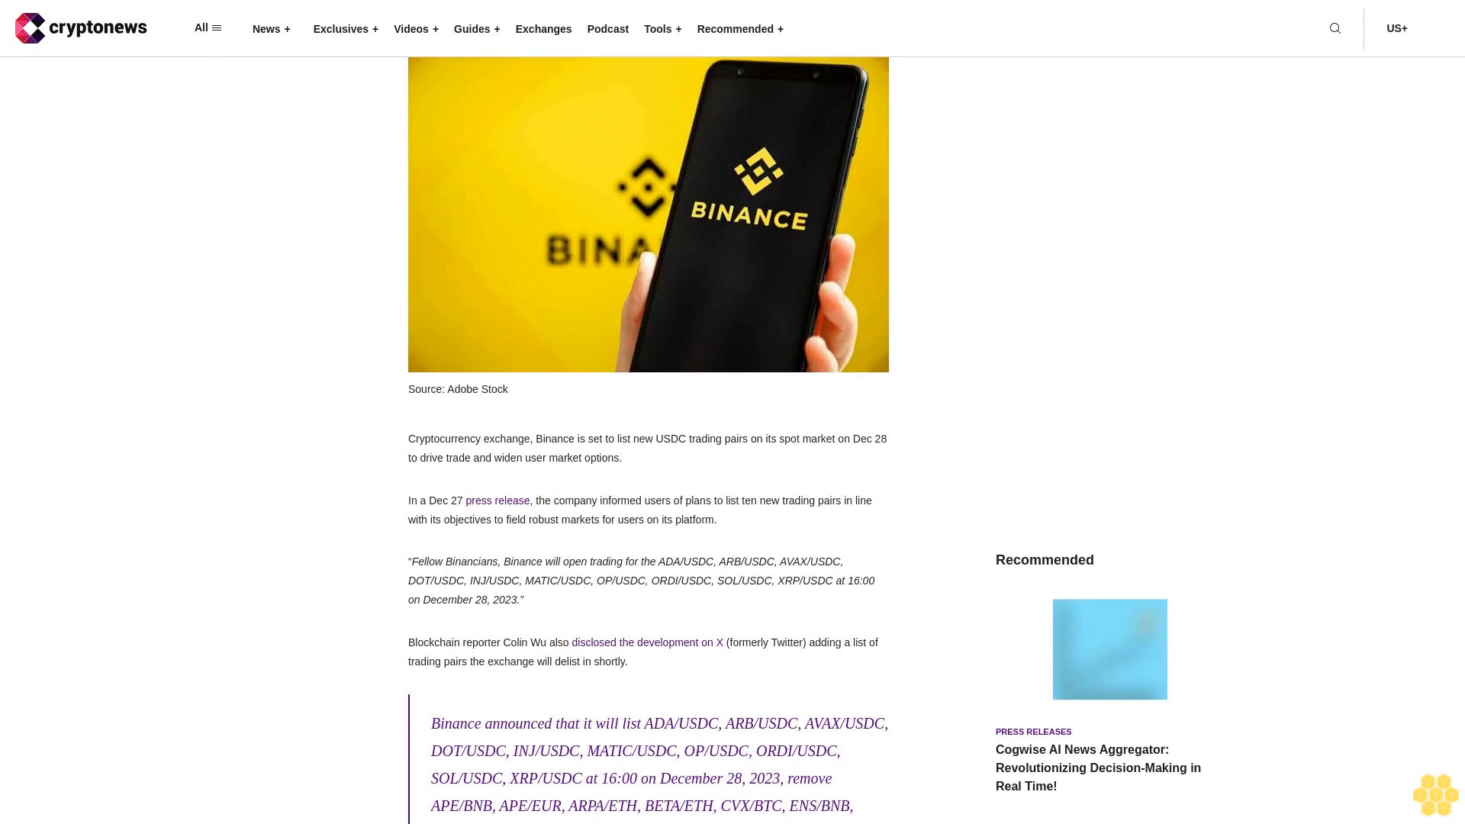
{"action": "scroll", "scroll_direction": "down", "scroll_amount": 3}
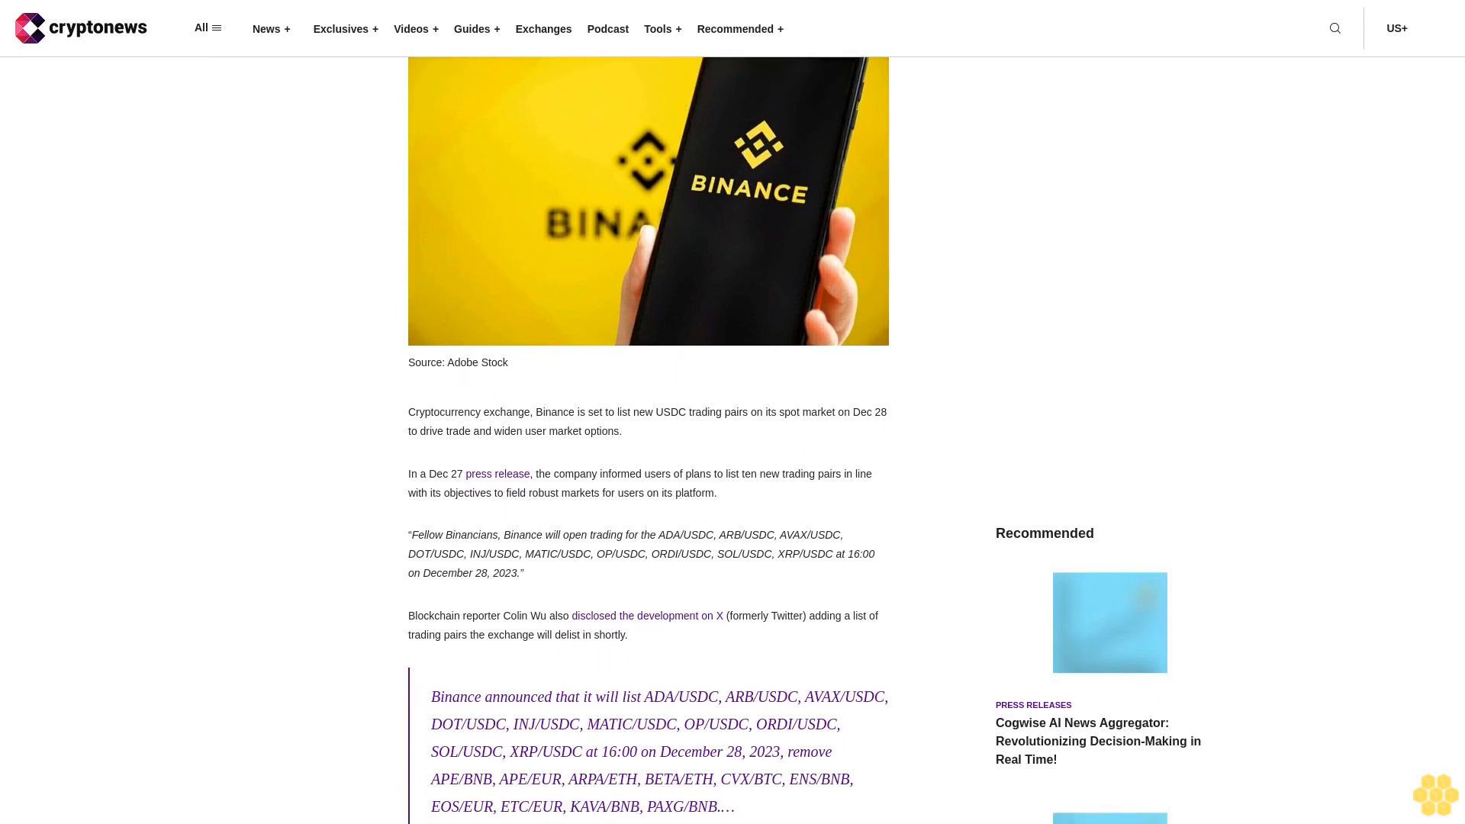
{"action": "scroll", "scroll_direction": "down", "scroll_amount": 3}
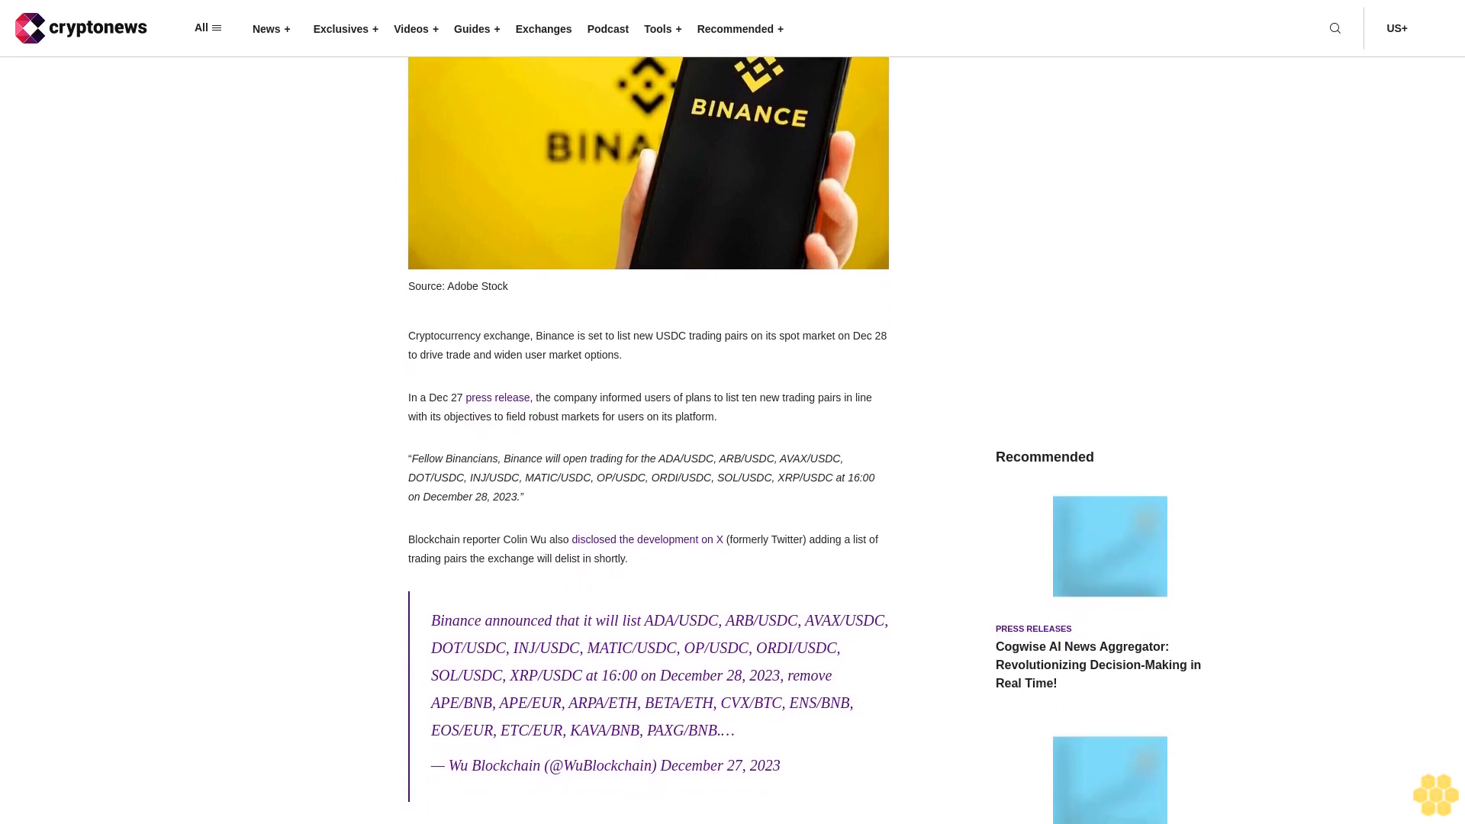
{"action": "scroll", "scroll_direction": "down", "scroll_amount": 3}
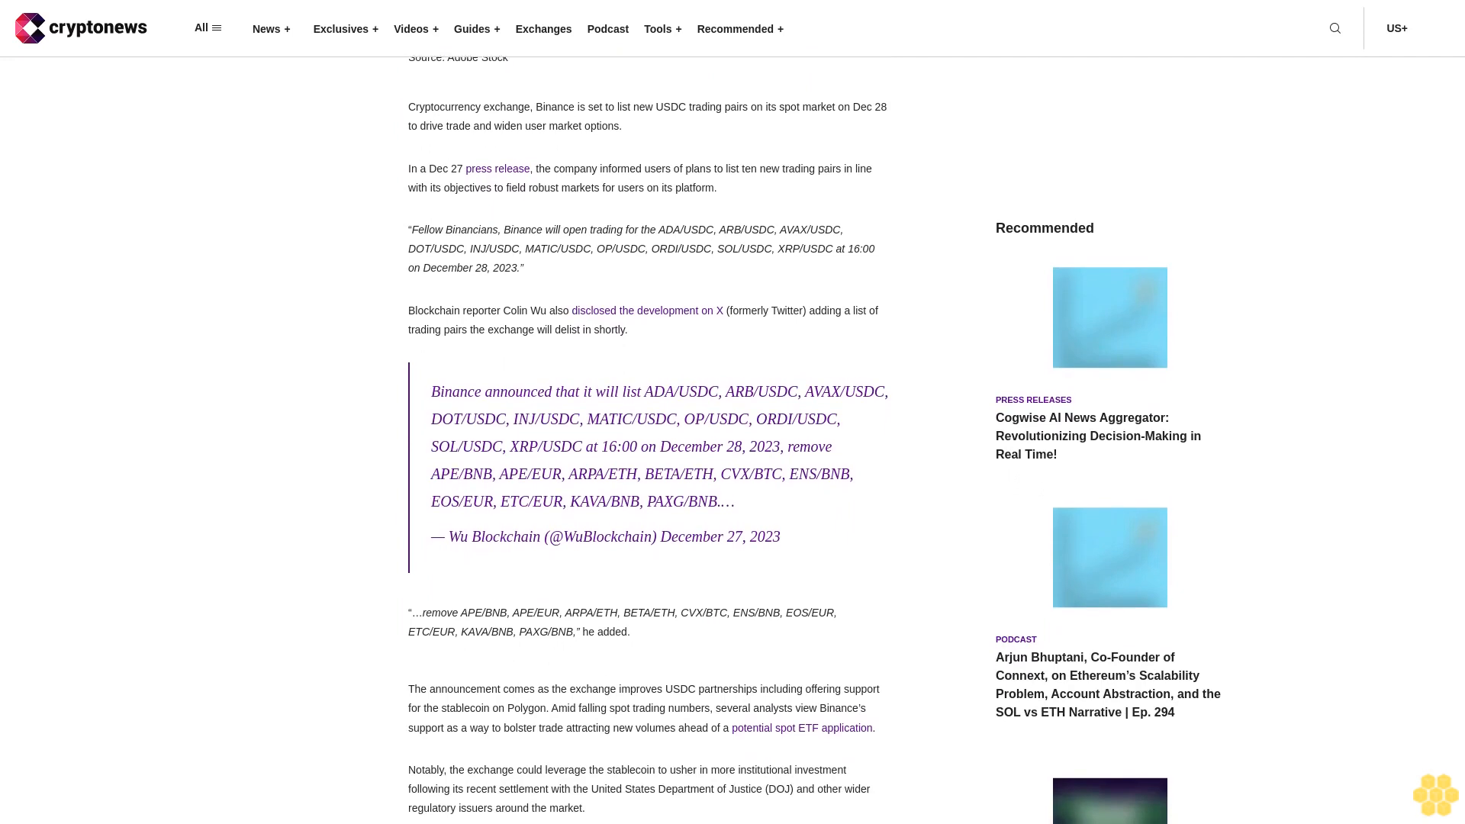
{"action": "scroll", "scroll_direction": "up", "scroll_amount": 3}
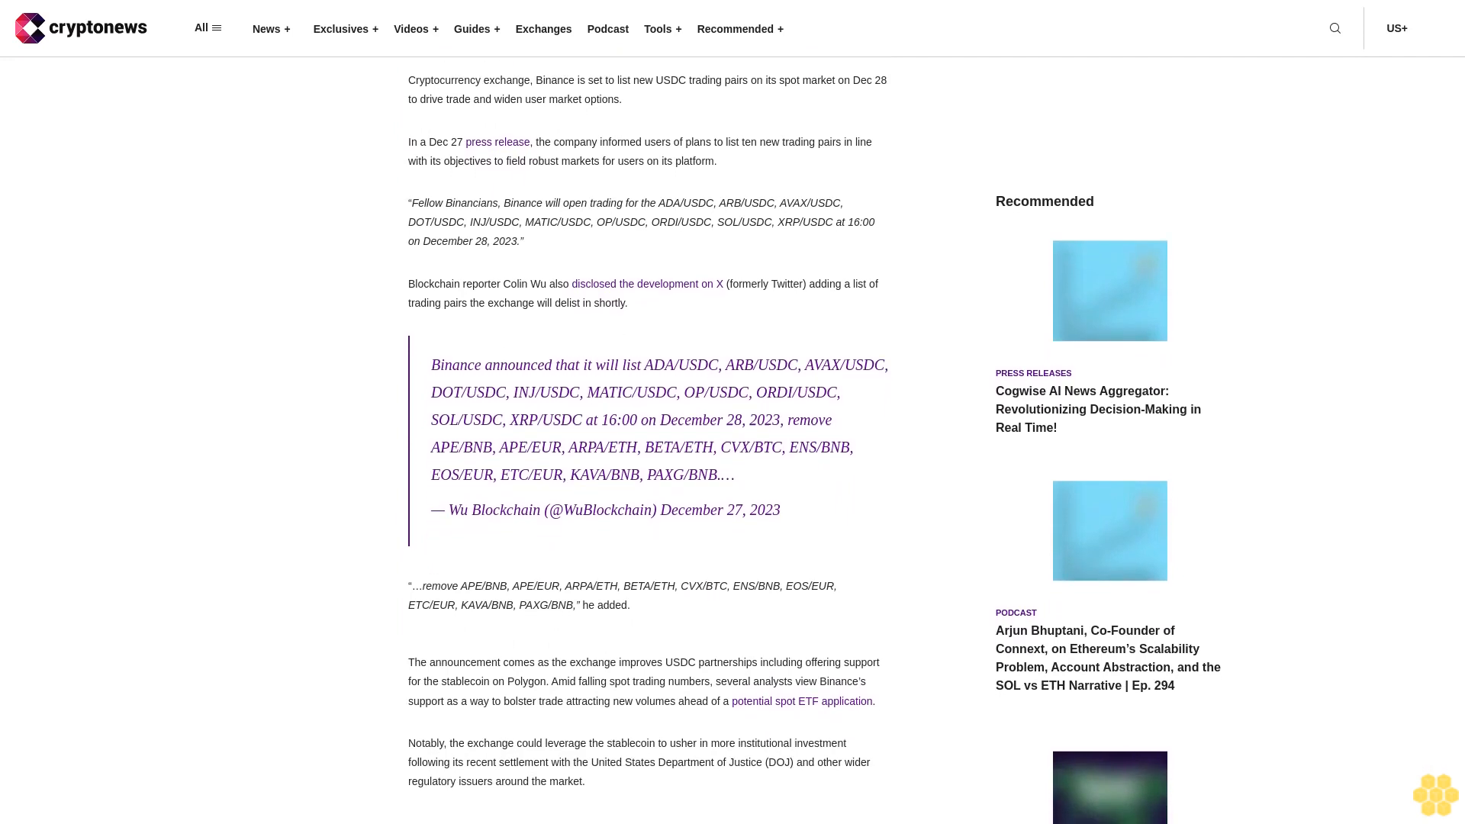
{"action": "scroll", "scroll_direction": "down", "scroll_amount": 3}
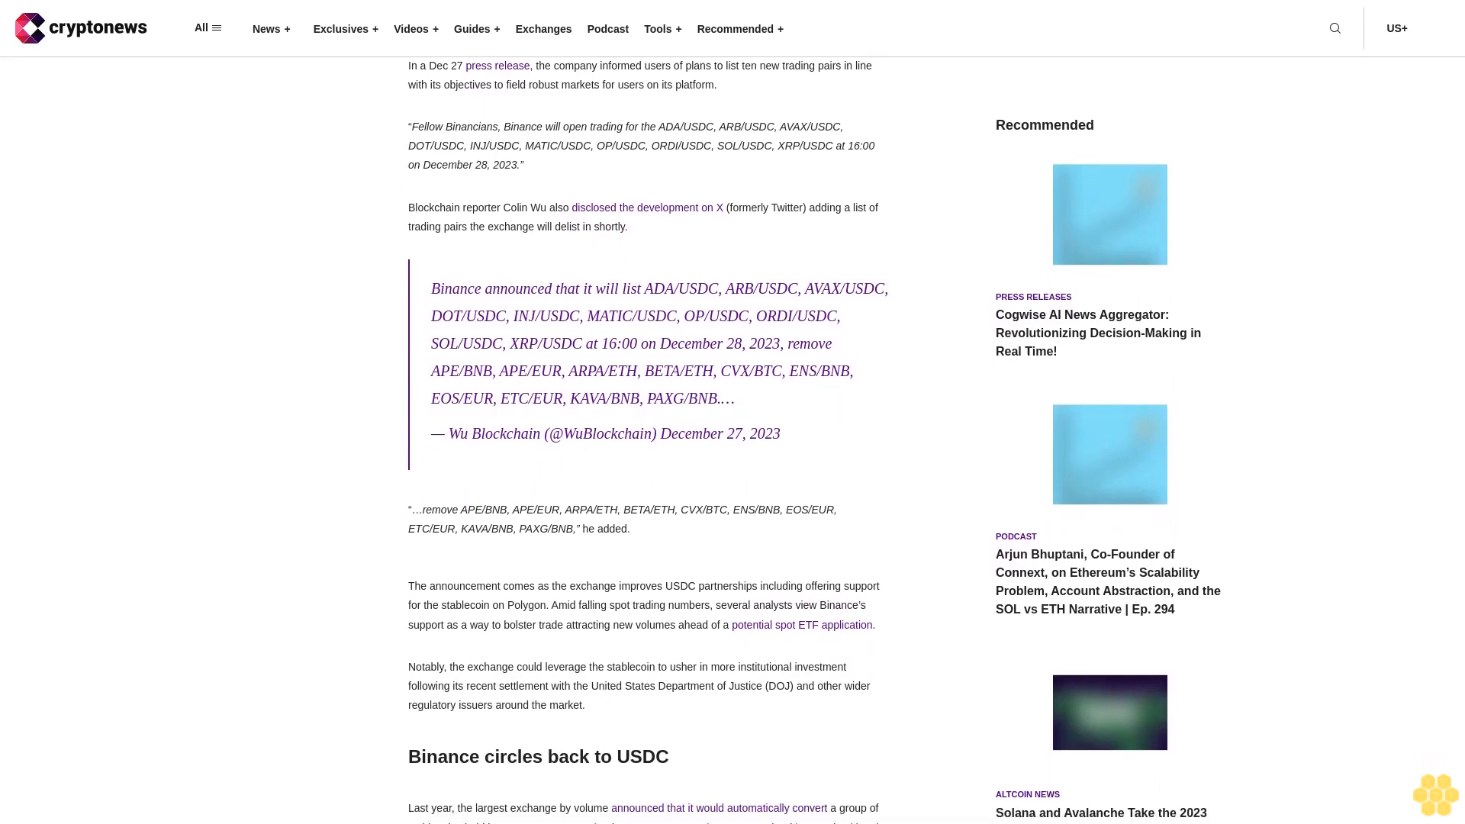
{"action": "scroll", "scroll_direction": "down", "scroll_amount": 3}
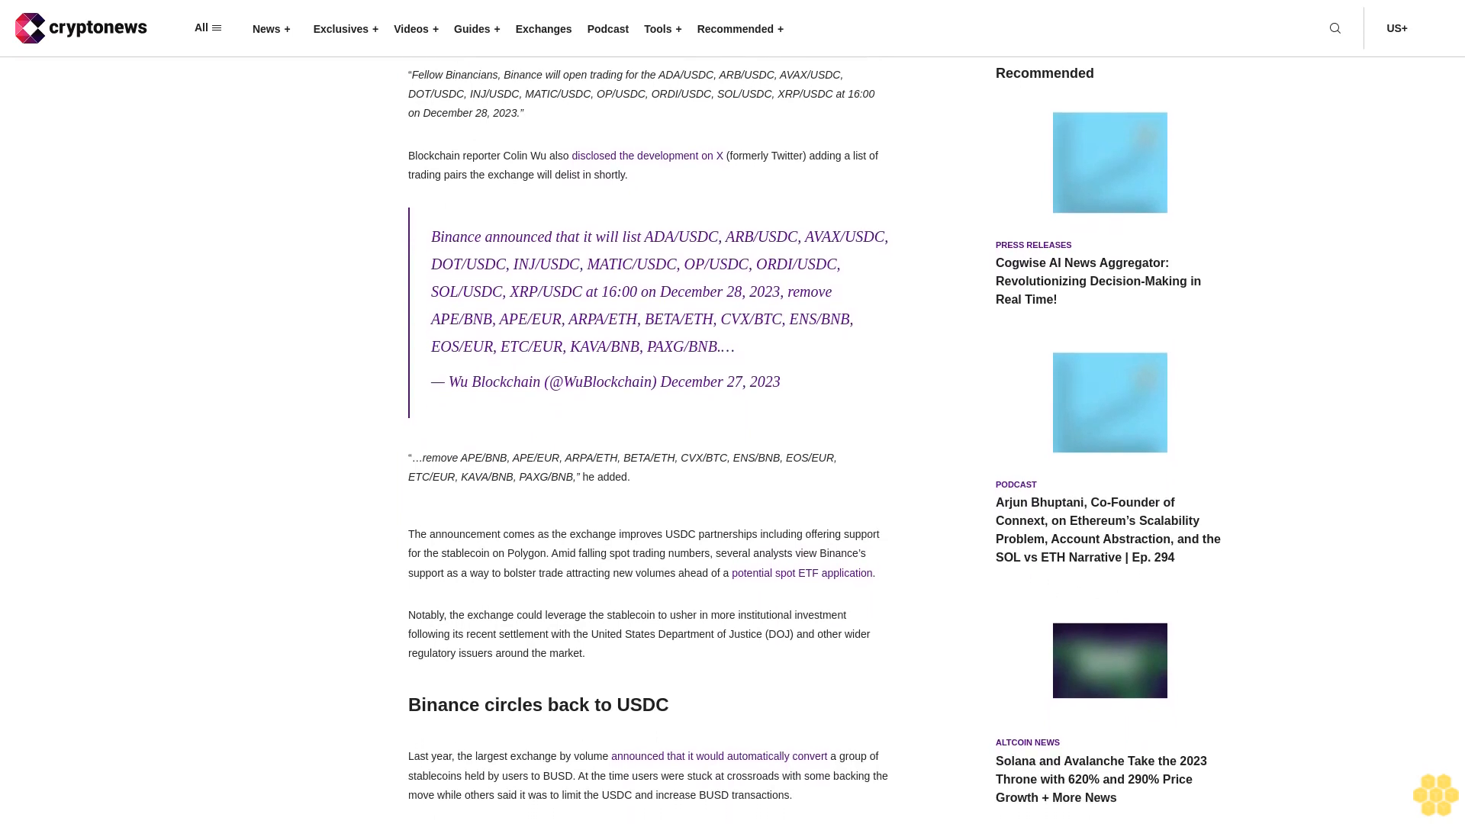
{"action": "scroll", "scroll_direction": "down", "scroll_amount": 3}
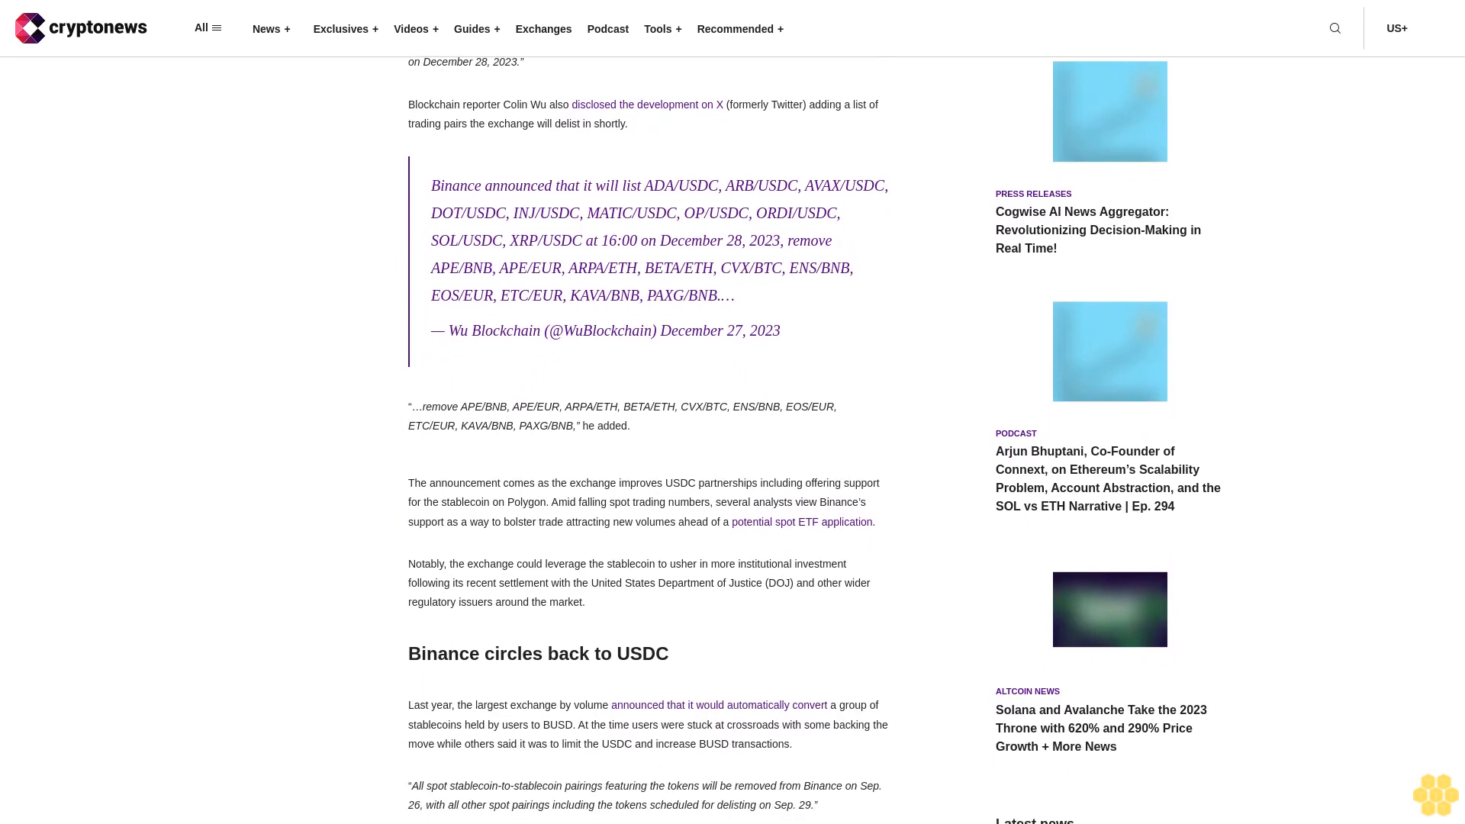
{"action": "scroll", "scroll_direction": "down", "scroll_amount": 3}
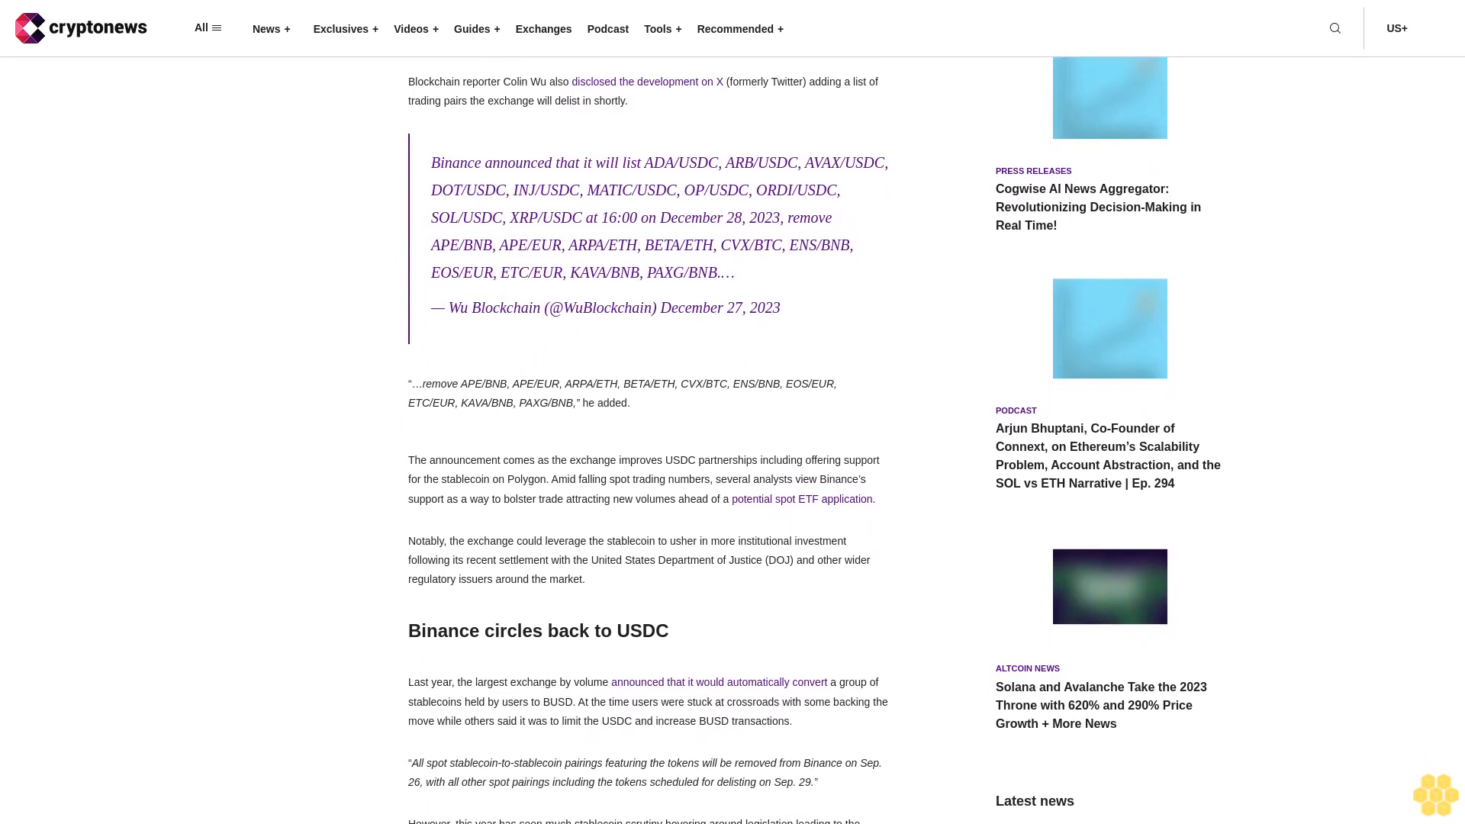
{"action": "scroll", "scroll_direction": "down", "scroll_amount": 3}
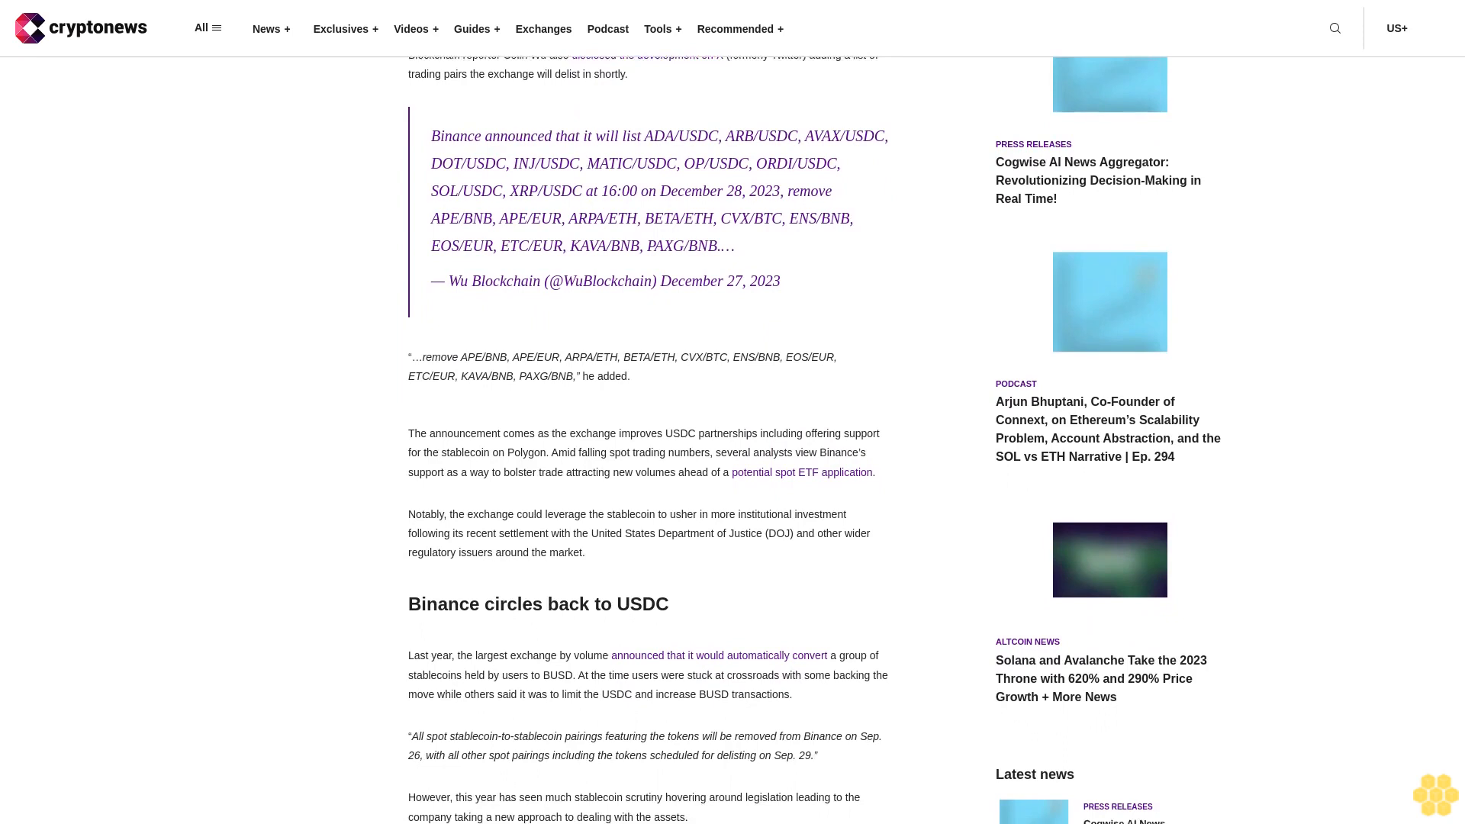
{"action": "scroll", "scroll_direction": "up", "scroll_amount": 3}
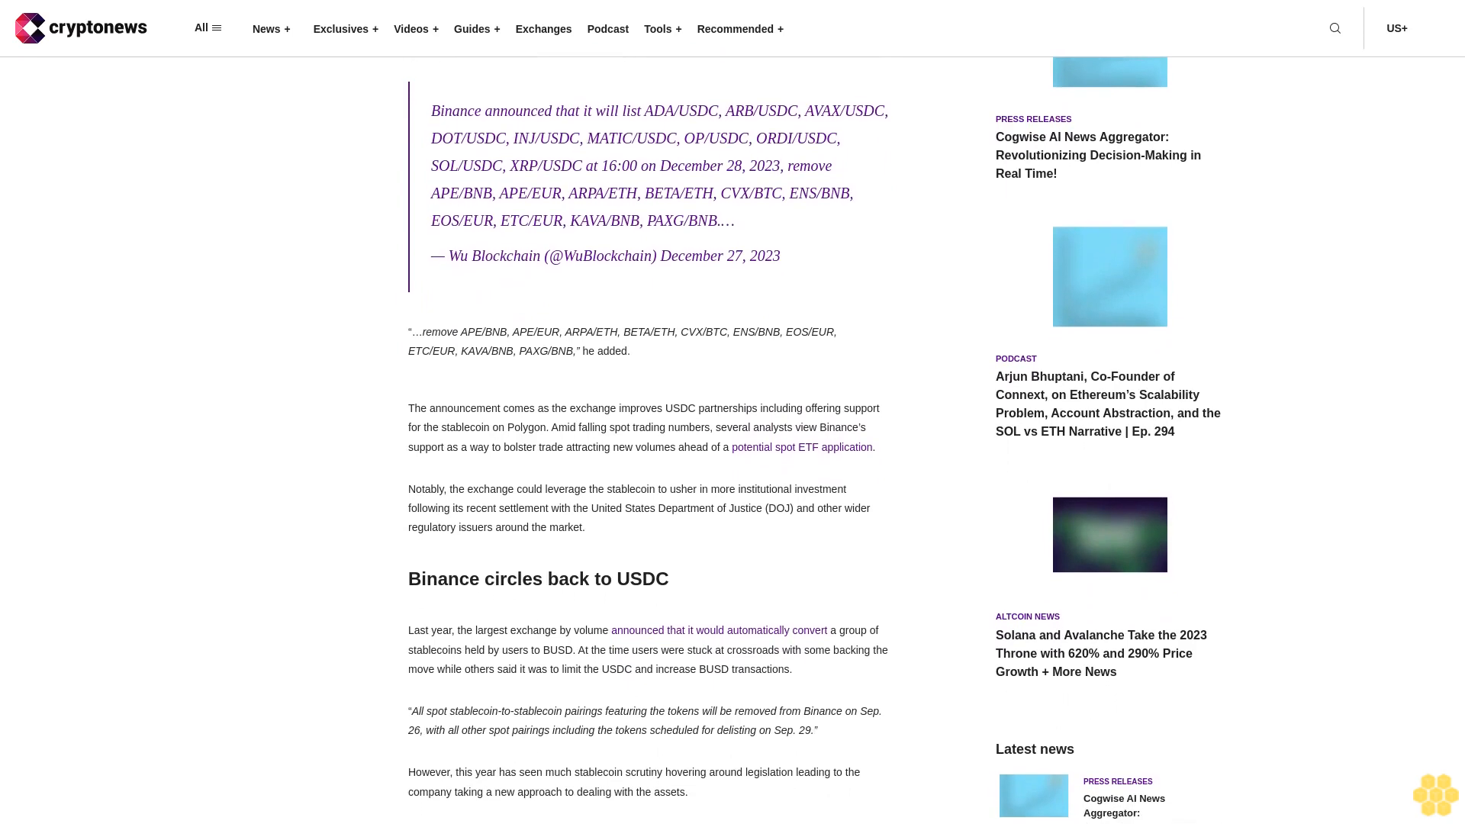
{"action": "scroll", "scroll_direction": "down", "scroll_amount": 3}
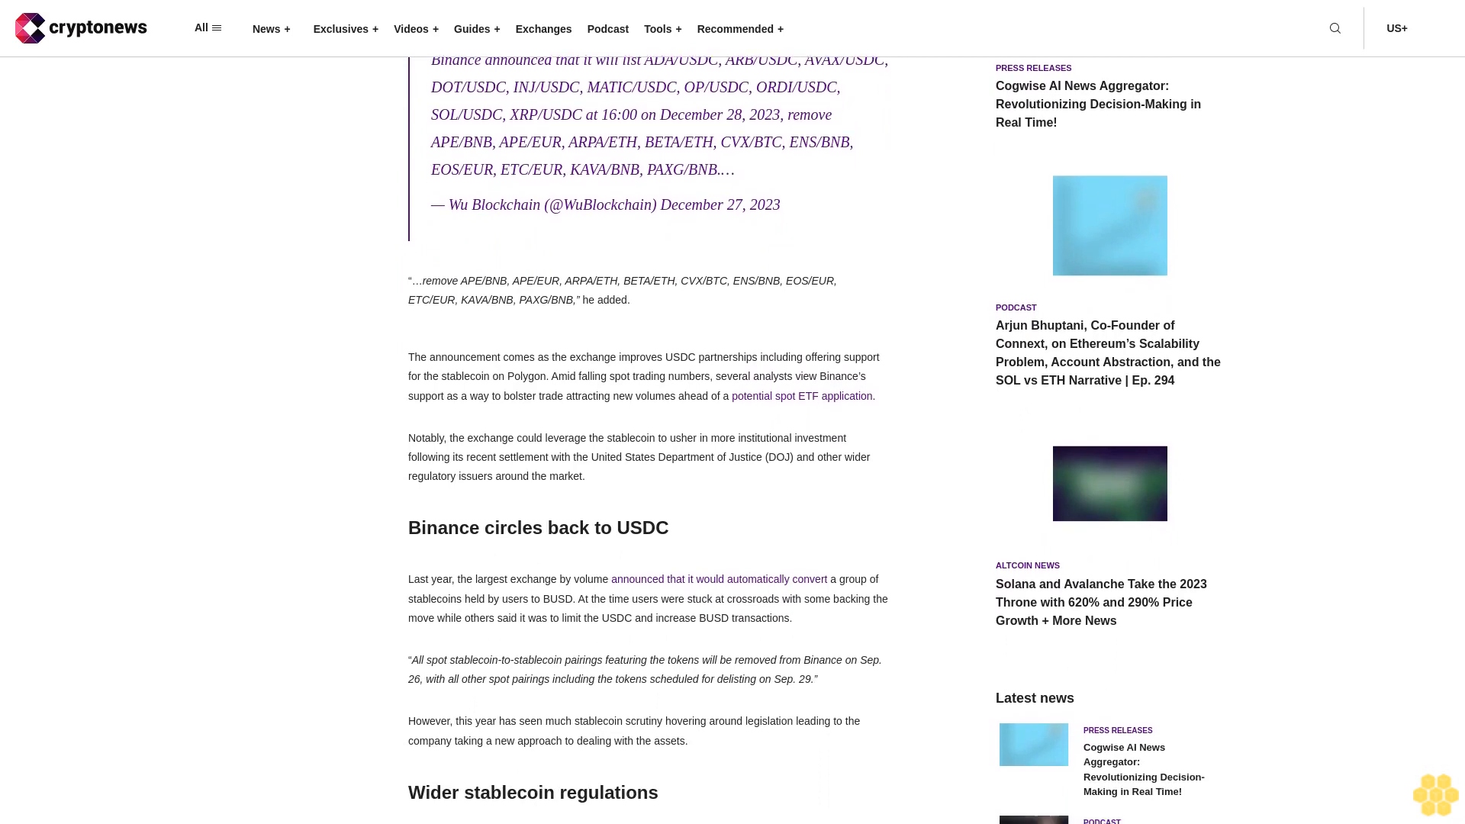
{"action": "scroll", "scroll_direction": "down", "scroll_amount": 3}
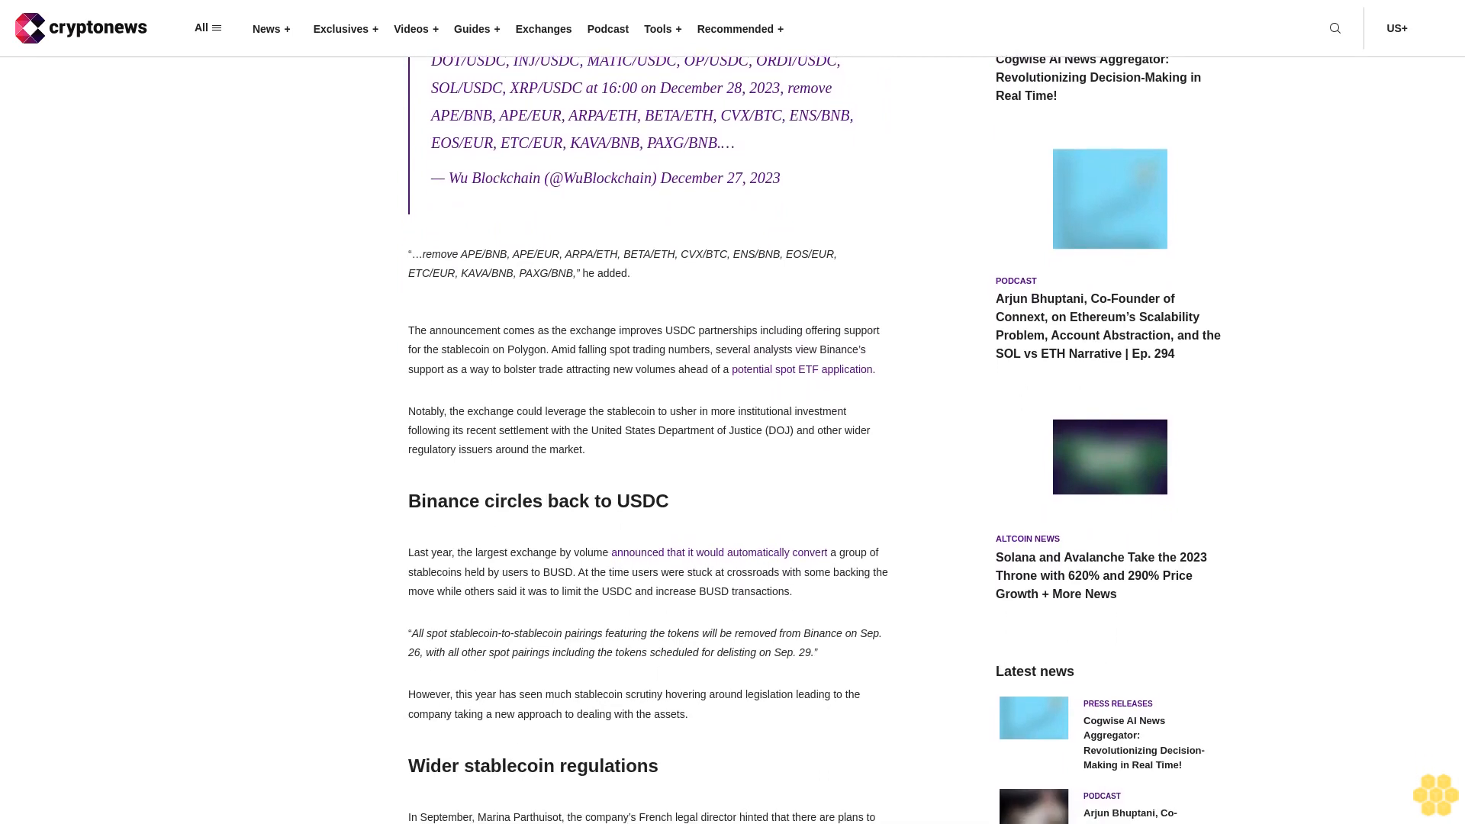
{"action": "scroll", "scroll_direction": "down", "scroll_amount": 3}
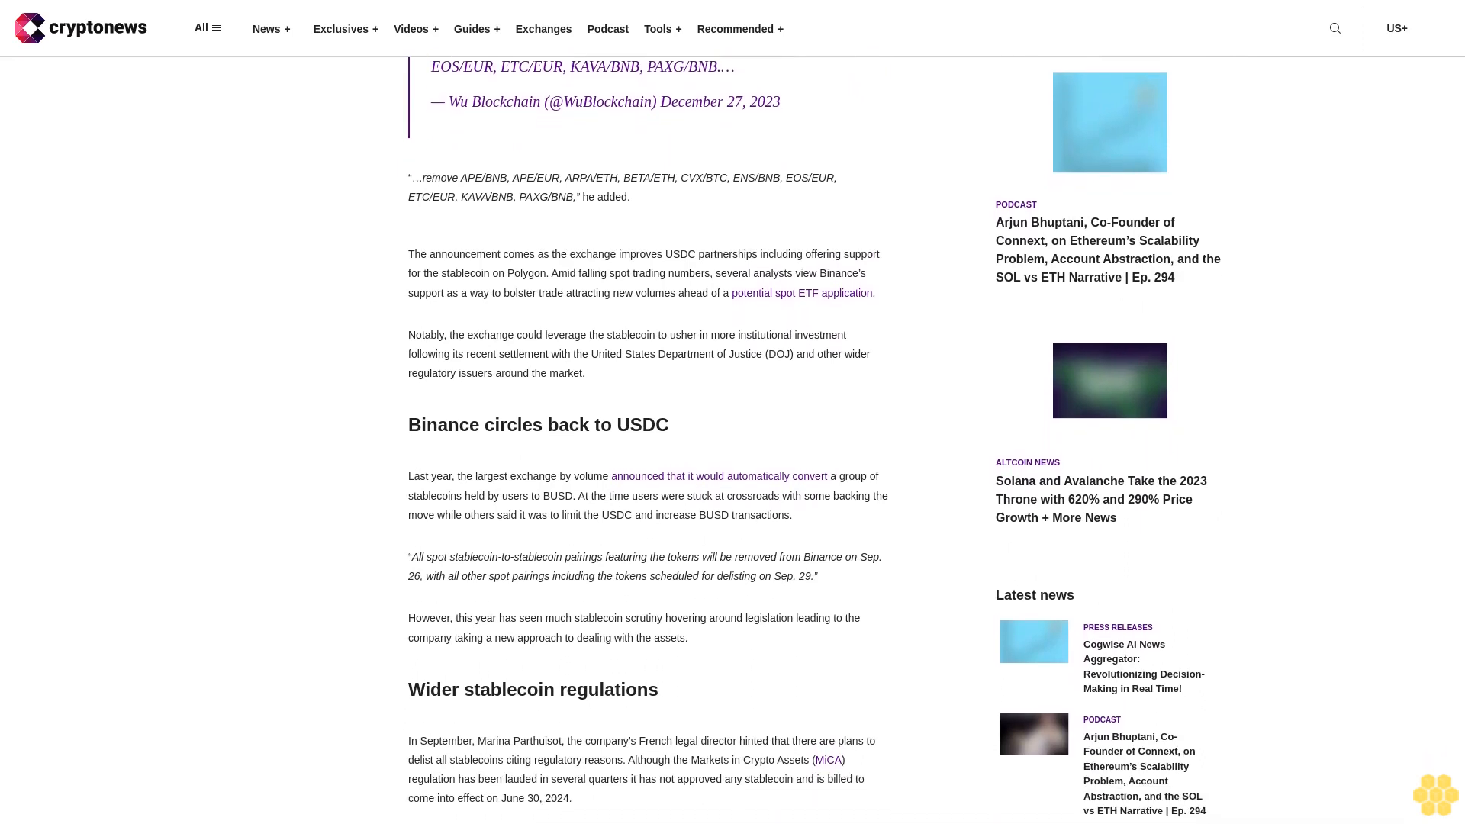
{"action": "scroll", "scroll_direction": "down", "scroll_amount": 3}
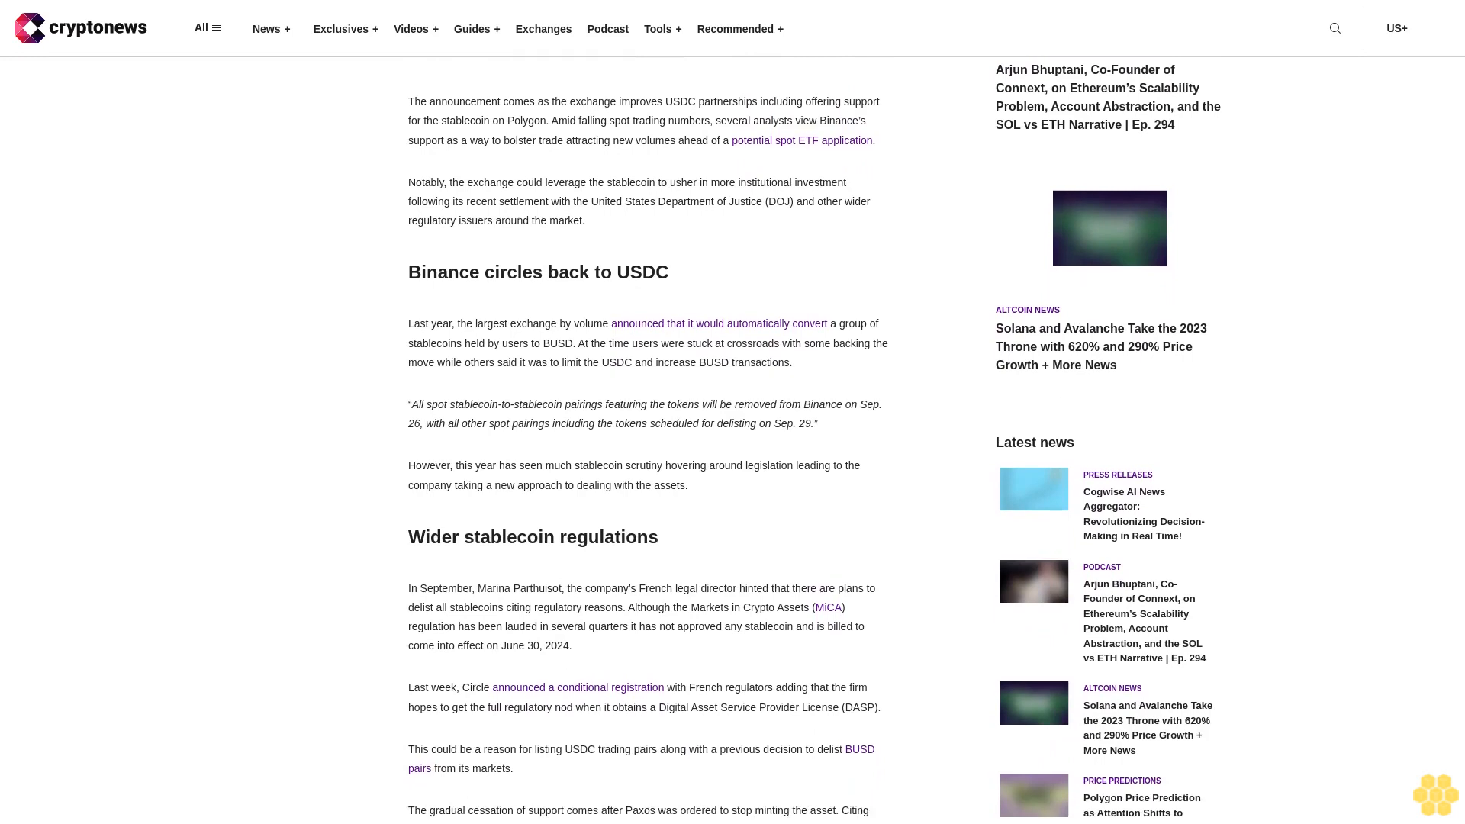
{"action": "scroll", "scroll_direction": "down", "scroll_amount": 3}
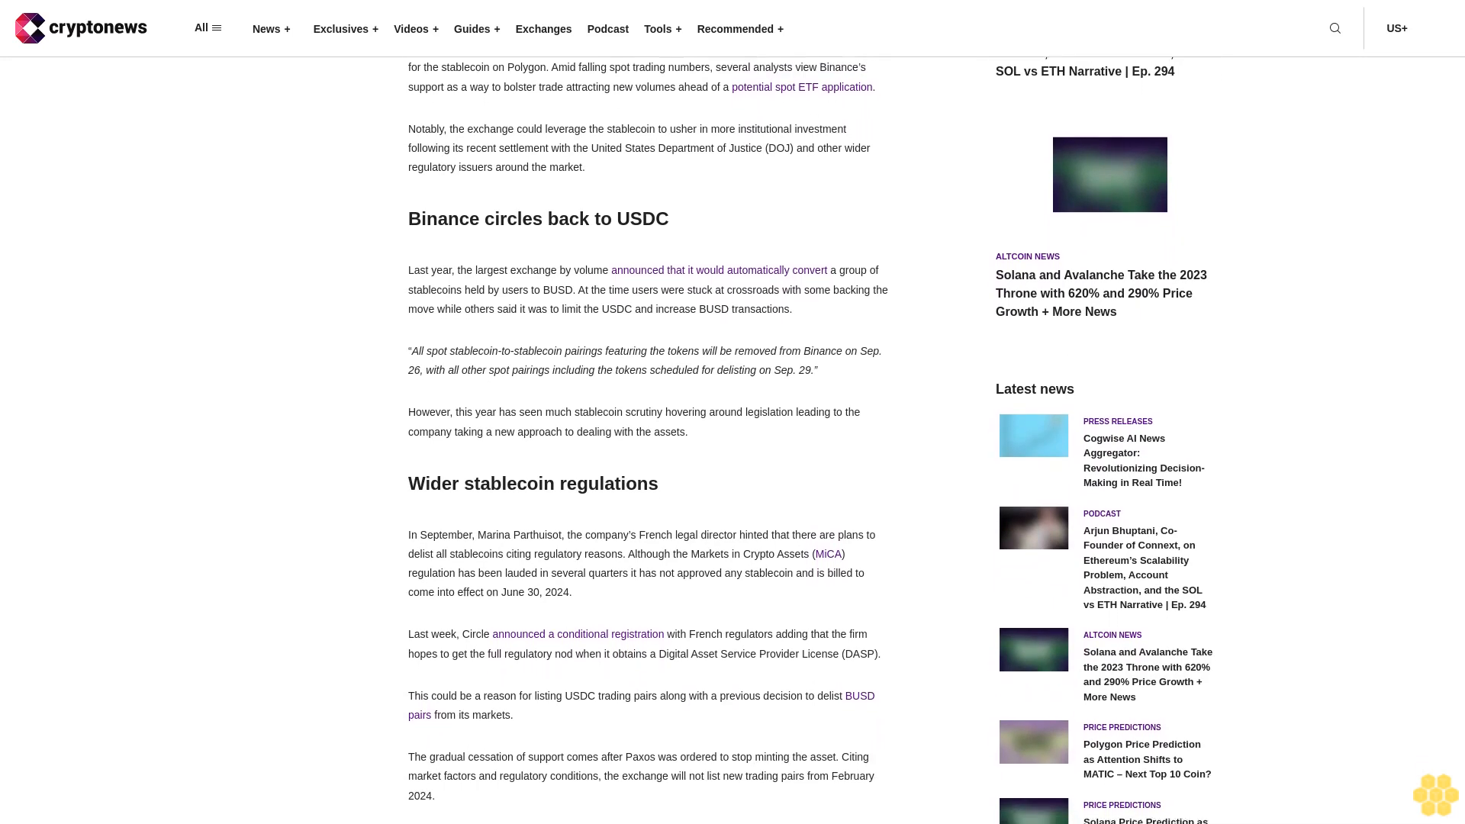
{"action": "scroll", "scroll_direction": "down", "scroll_amount": 3}
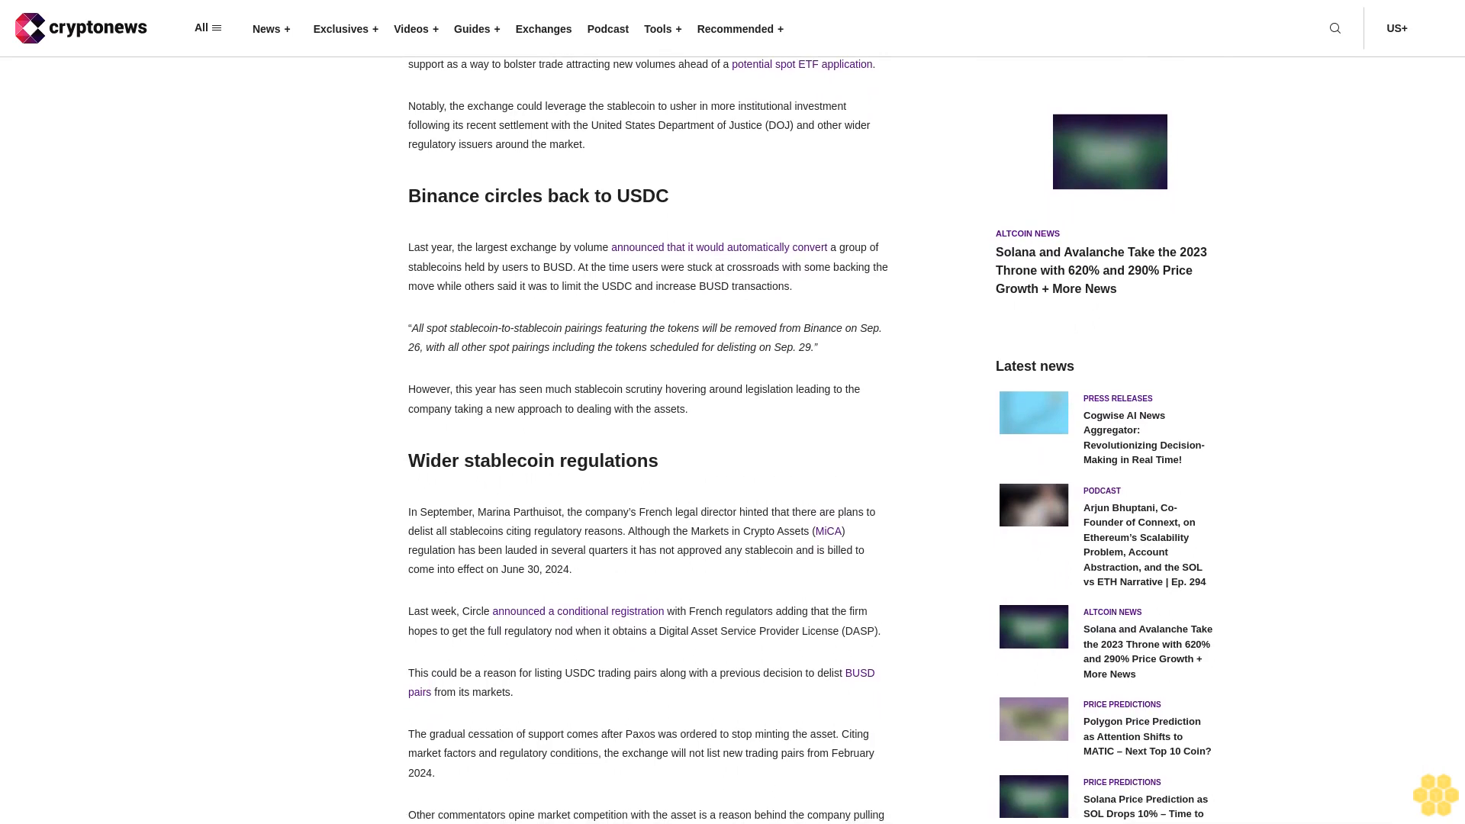
{"action": "scroll", "scroll_direction": "down", "scroll_amount": 3}
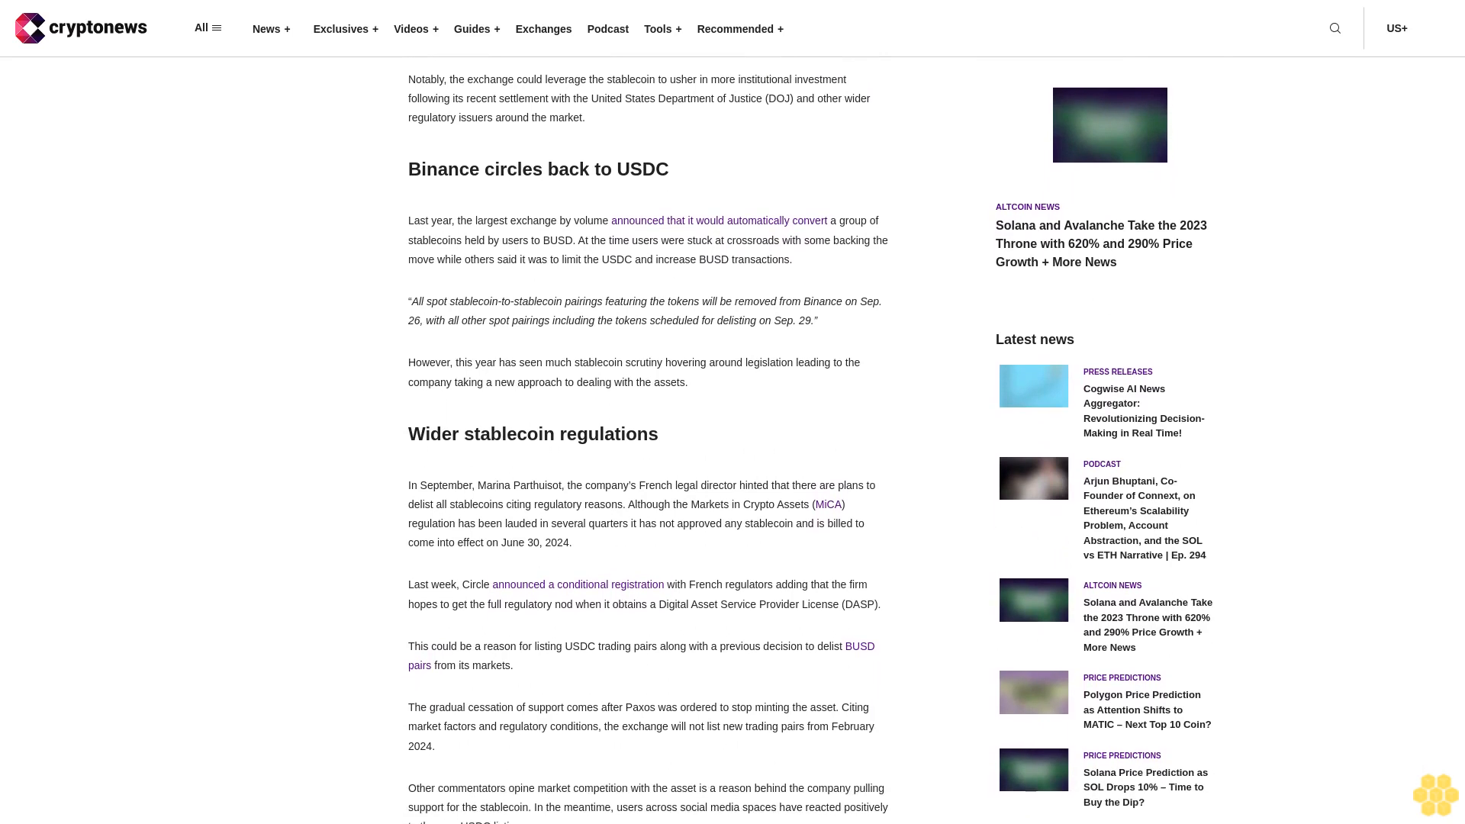
{"action": "scroll", "scroll_direction": "down", "scroll_amount": 3}
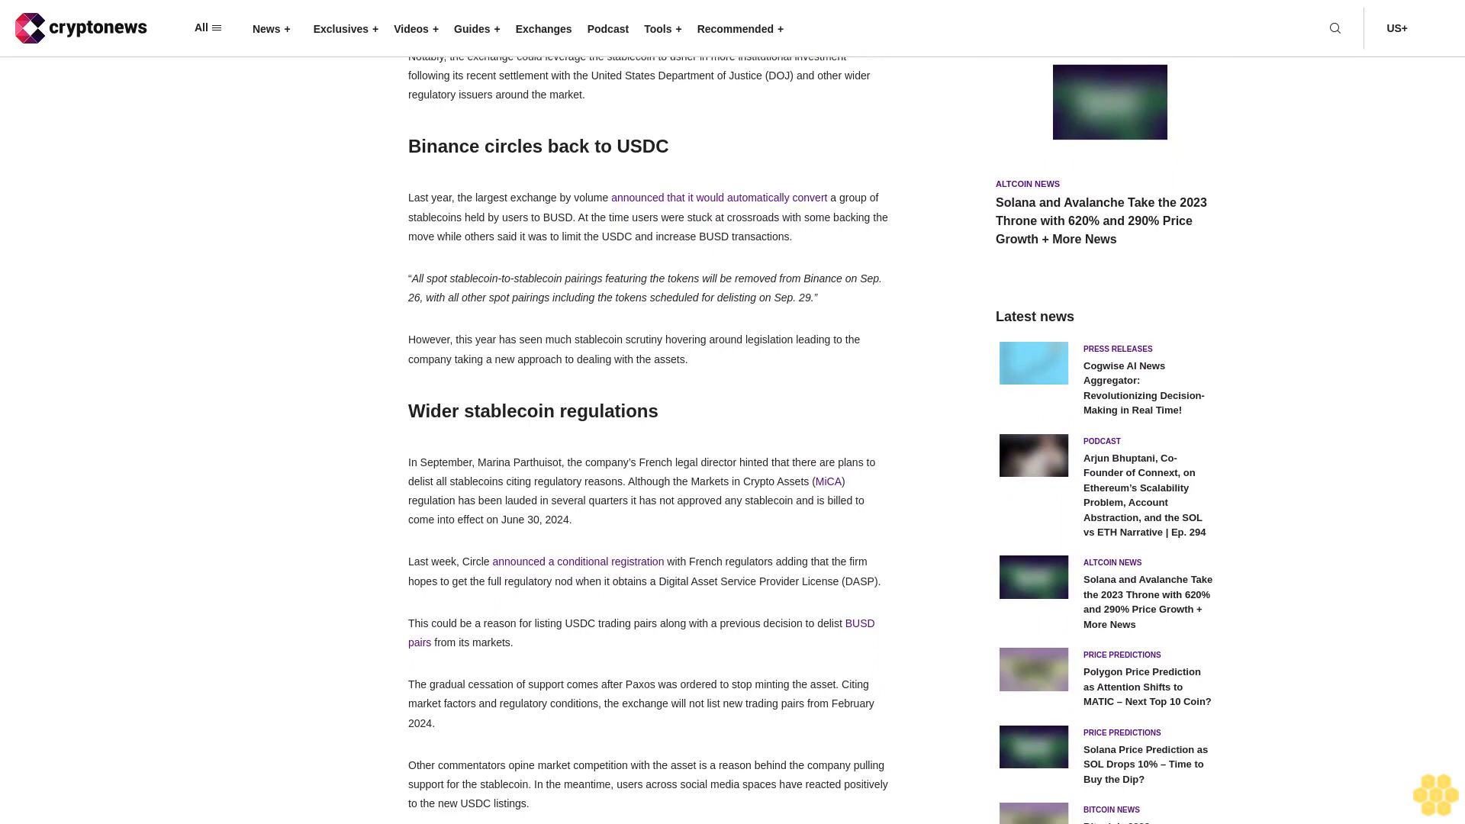
{"action": "scroll", "scroll_direction": "down", "scroll_amount": 3}
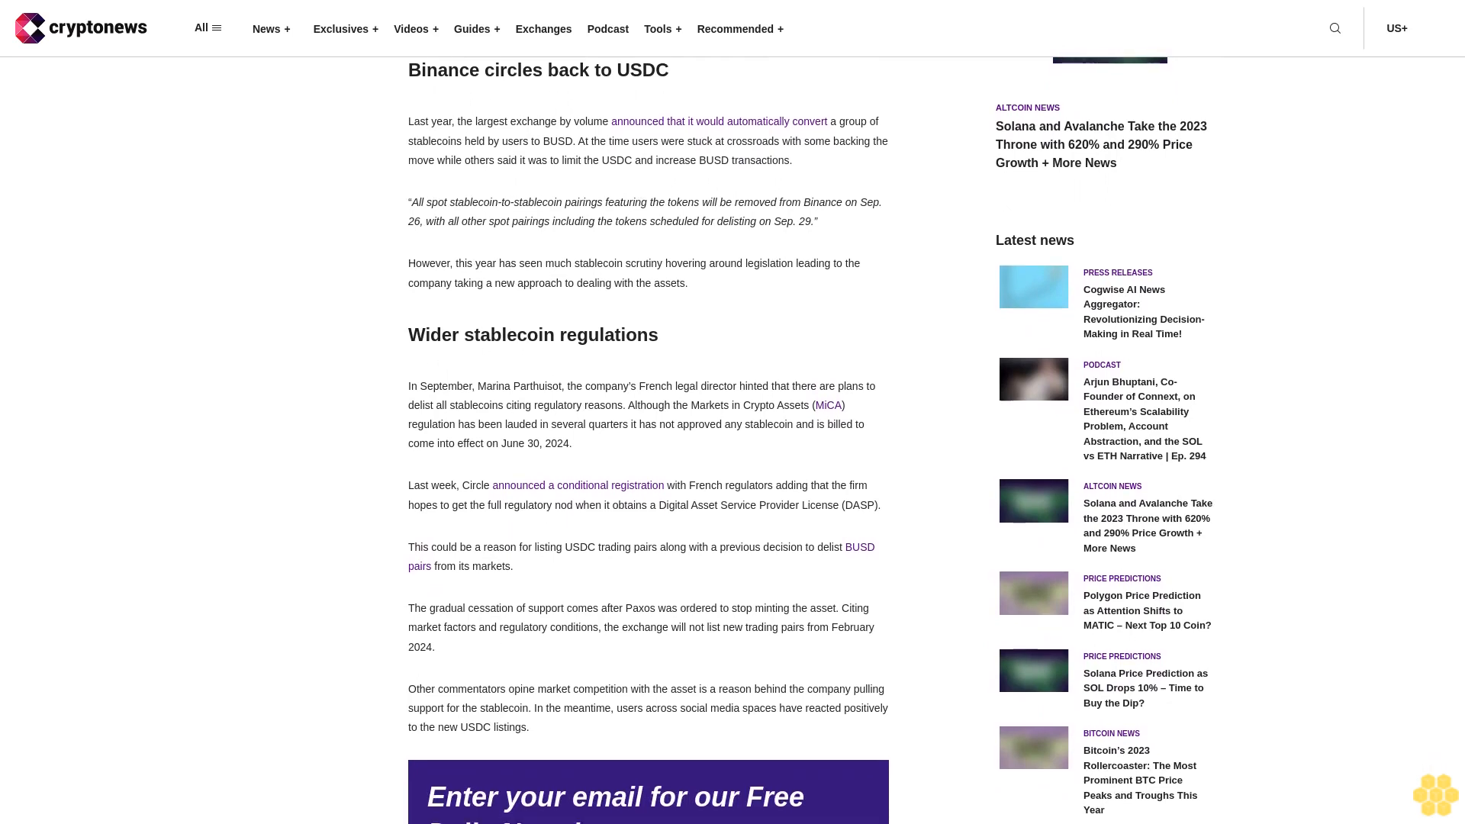
{"action": "scroll", "scroll_direction": "down", "scroll_amount": 3}
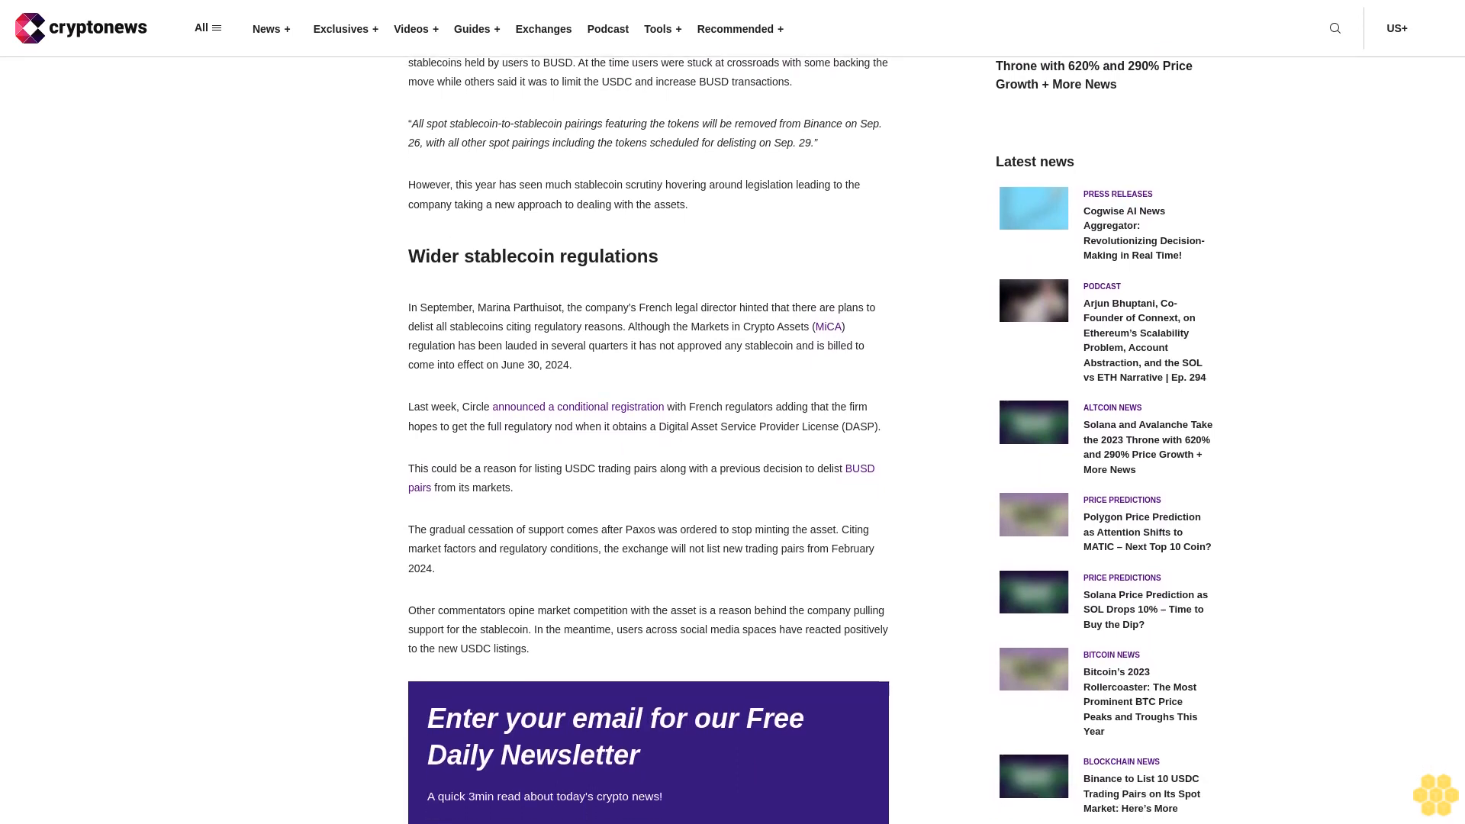
{"action": "scroll", "scroll_direction": "down", "scroll_amount": 3}
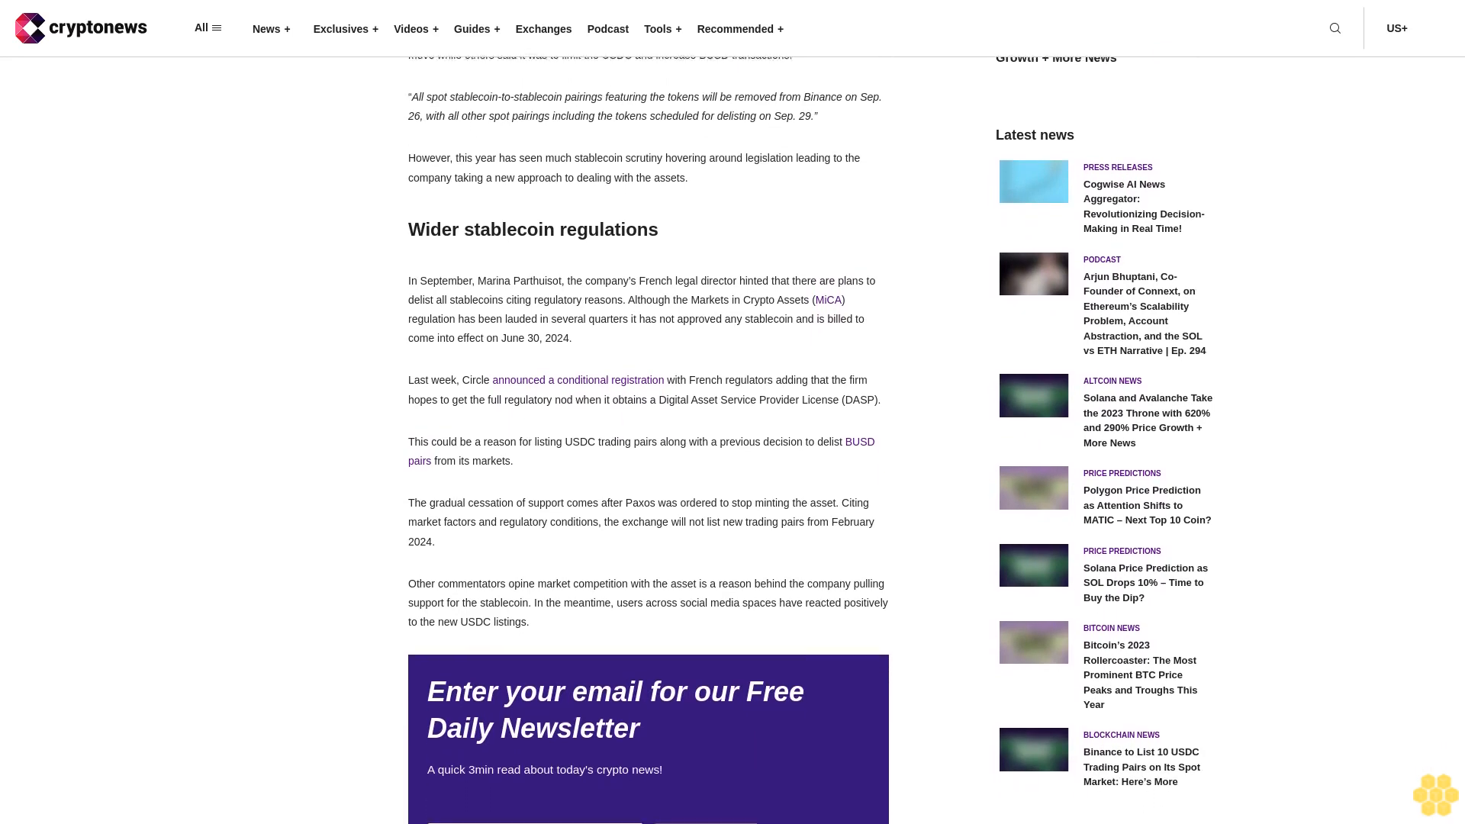
{"action": "scroll", "scroll_direction": "down", "scroll_amount": 3}
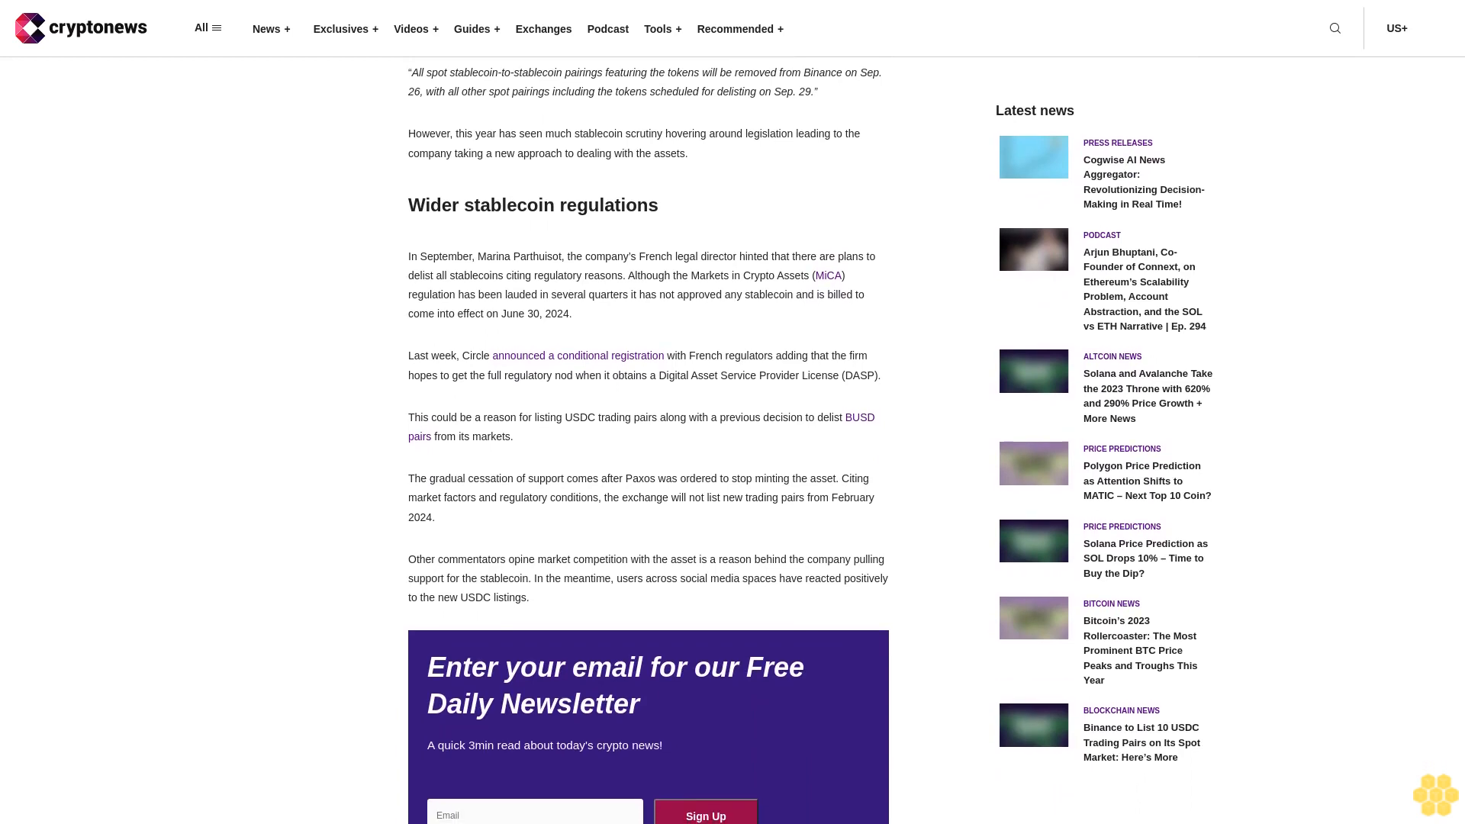
{"action": "scroll", "scroll_direction": "down", "scroll_amount": 3}
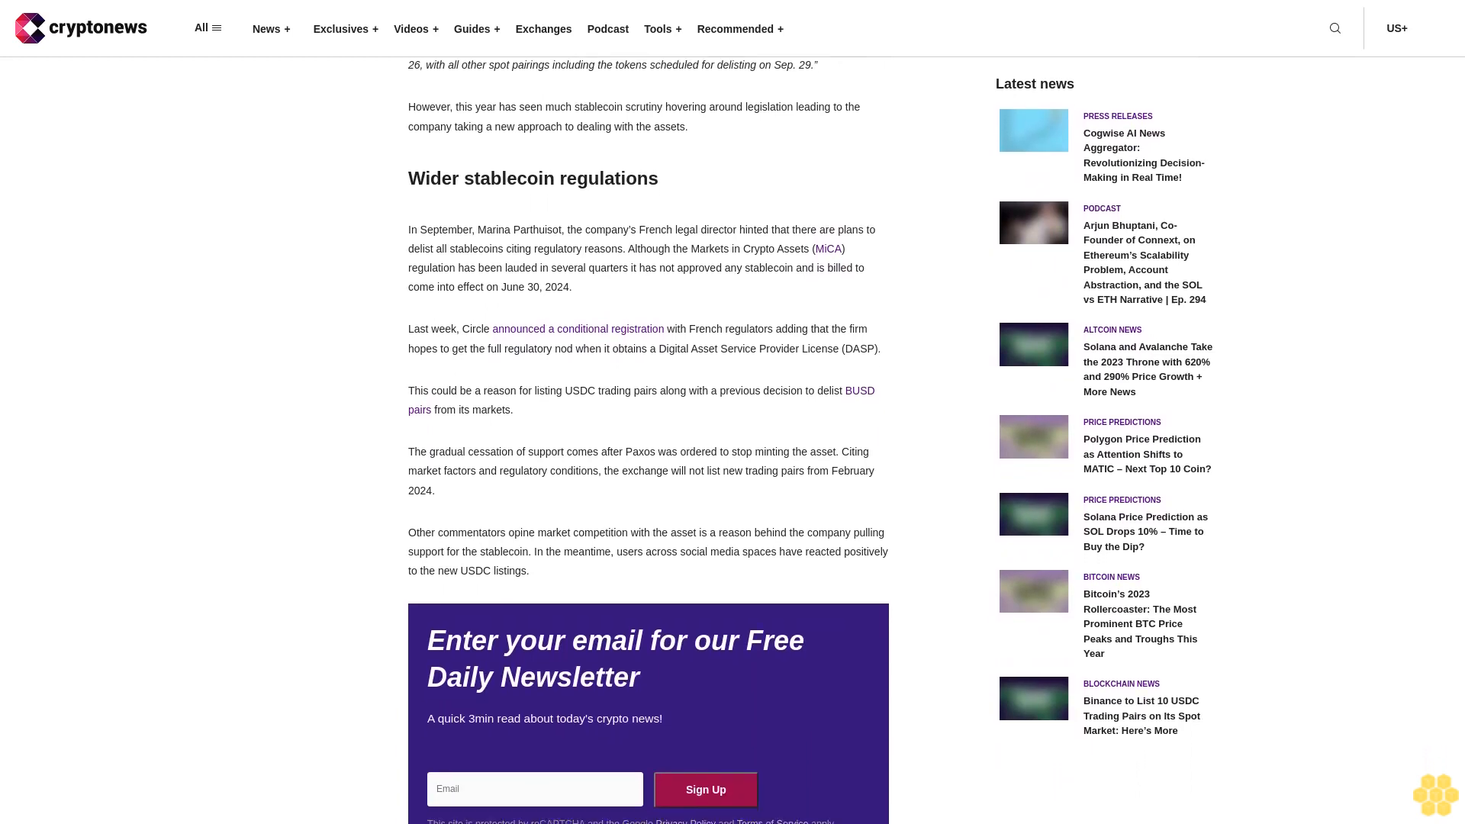
{"action": "scroll", "scroll_direction": "down", "scroll_amount": 3}
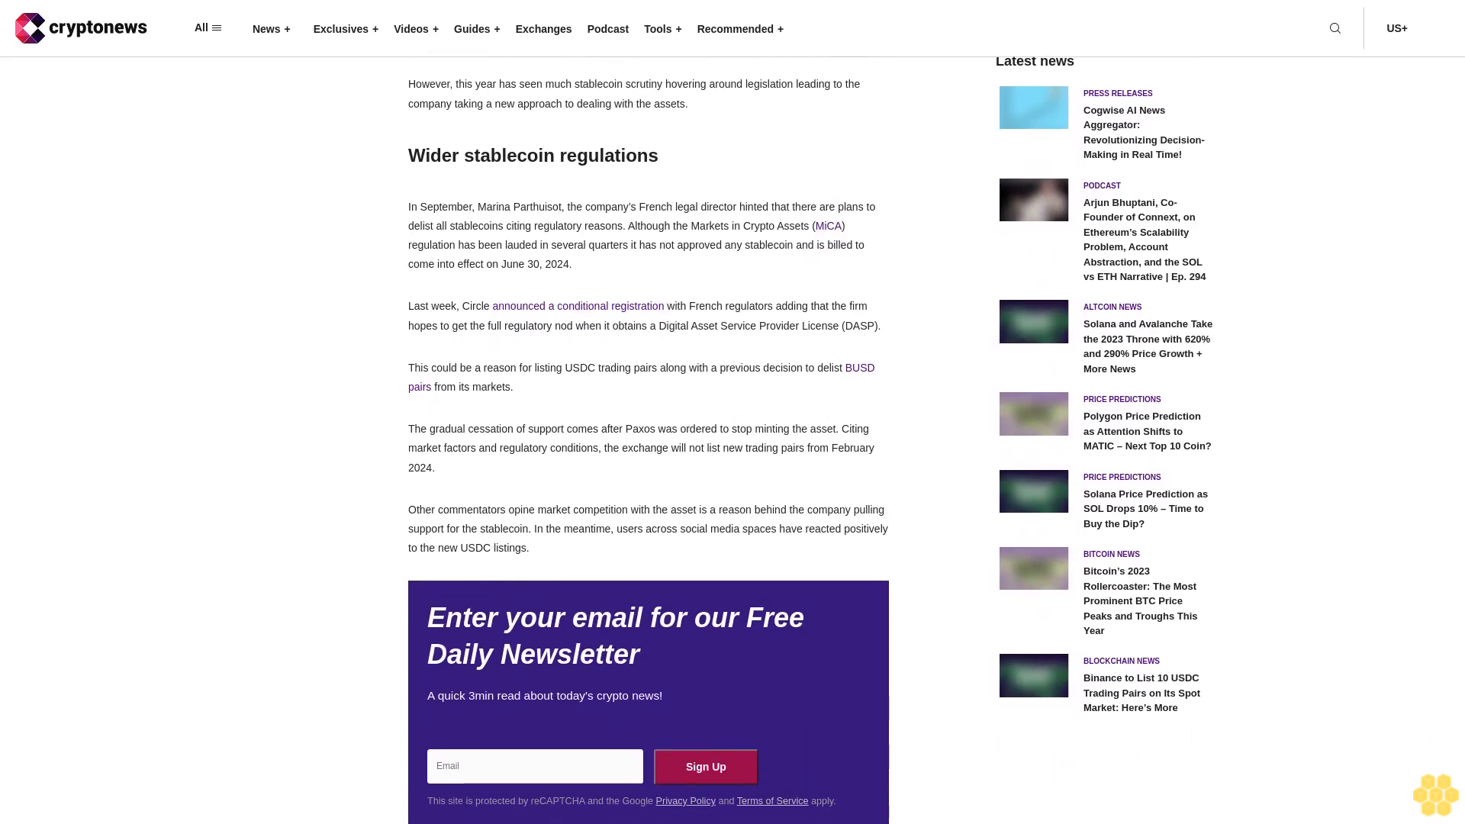
{"action": "scroll", "scroll_direction": "down", "scroll_amount": 3}
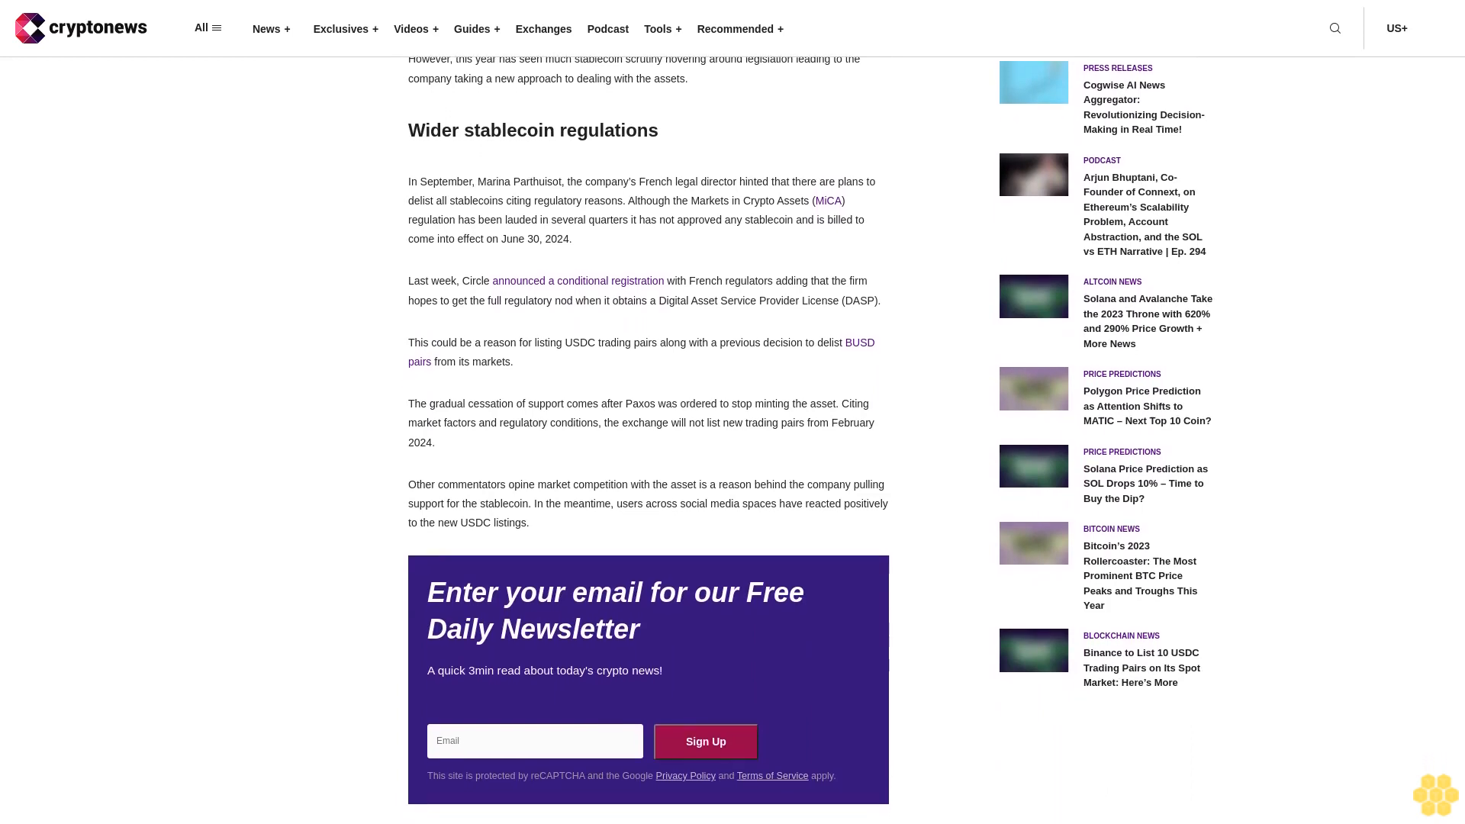